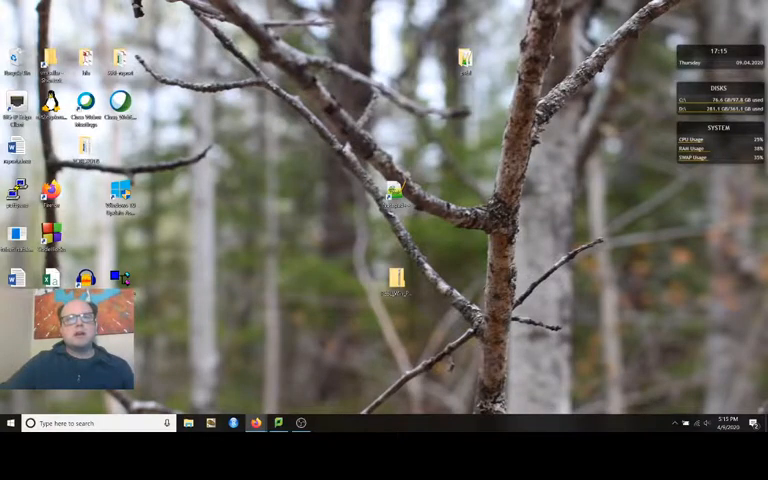
- Bring up the Blogger draft 'Using PEBL Personalise: Tutorial 1' in the browser
{"action": "left_click", "coordinate": [232, 422]}
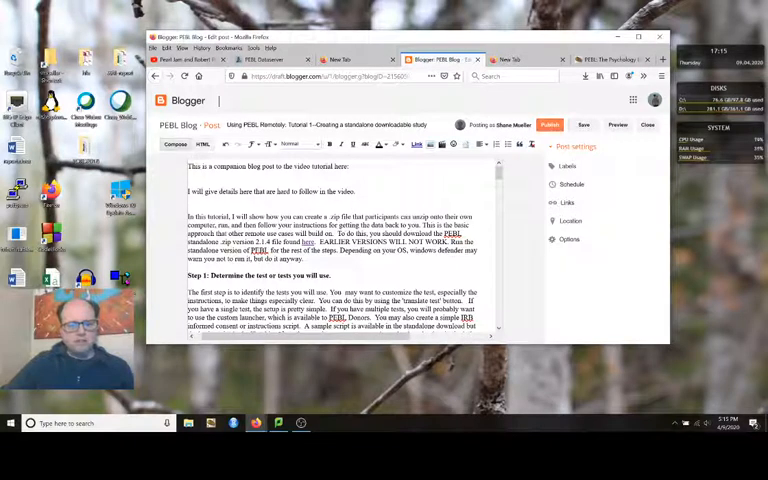
{"action": "mouse_move", "coordinate": [408, 38]}
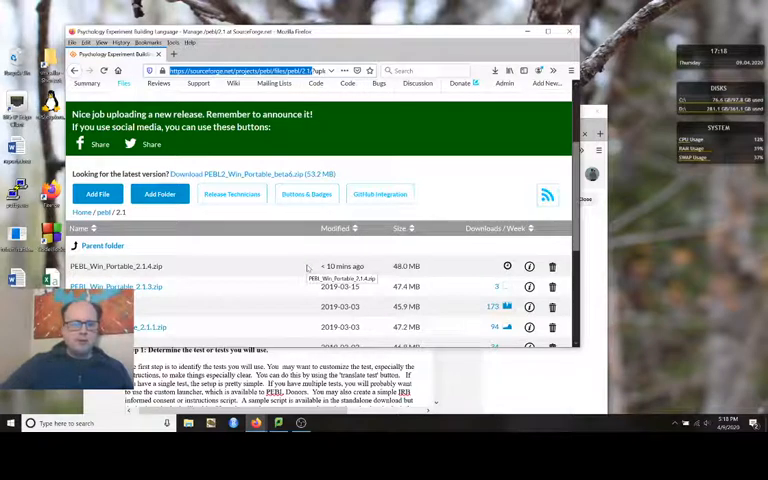
{"action": "mouse_move", "coordinate": [264, 258]}
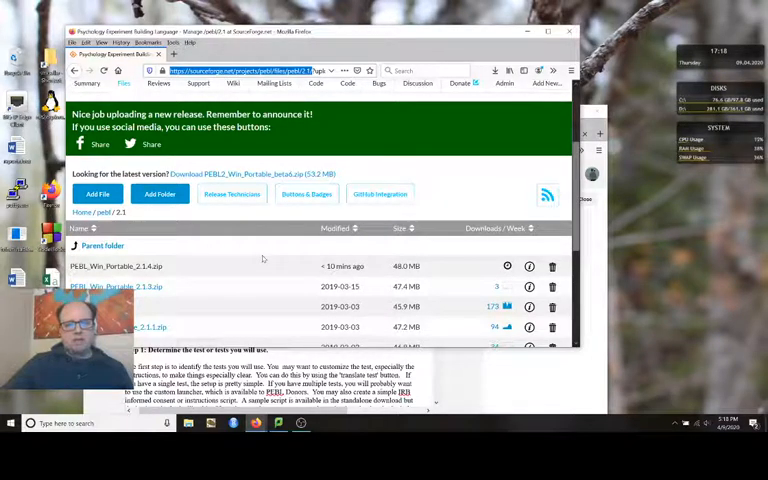
{"action": "mouse_move", "coordinate": [188, 304]}
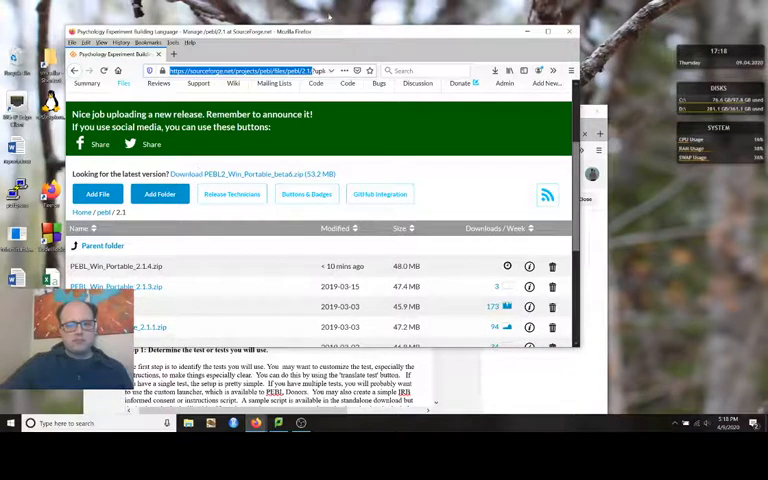
- Go to pebl.sf.net to reach the PEBL project page
{"action": "scroll", "scroll_direction": "up", "scroll_amount": 3}
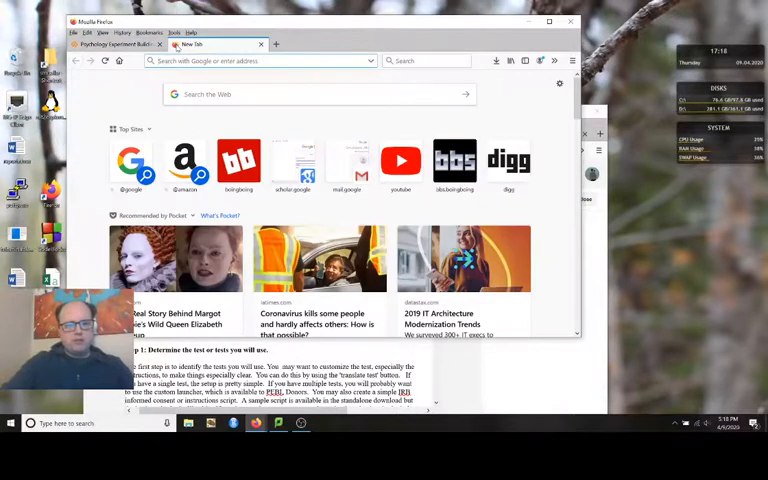
{"action": "type", "text": "pebl.sf.net"}
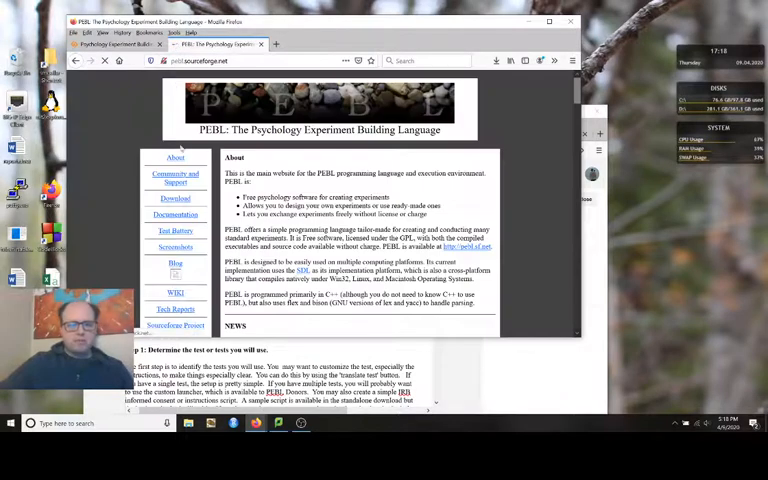
{"action": "scroll", "scroll_direction": "down", "scroll_amount": 3}
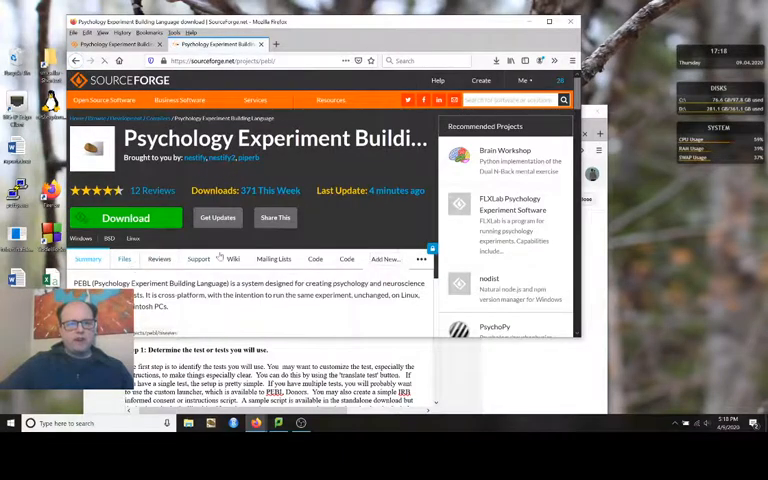
- Browse the SourceForge Files area into the pebl / 2.1 release folder of Windows zips
{"action": "left_click", "coordinate": [124, 260]}
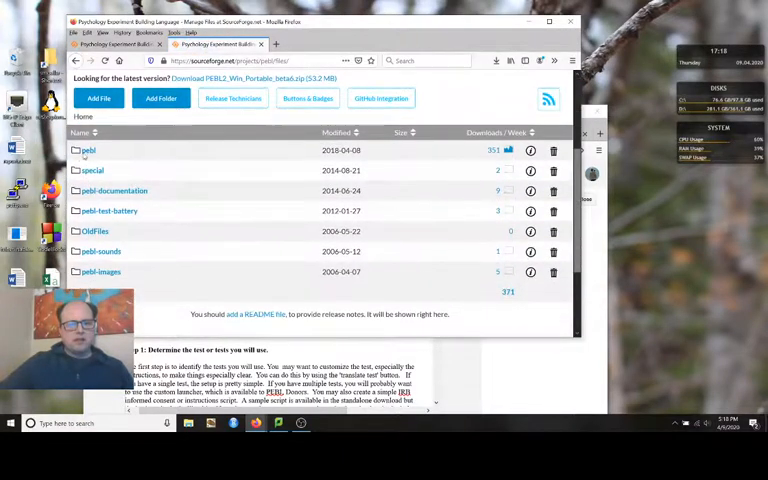
{"action": "left_click", "coordinate": [88, 150]}
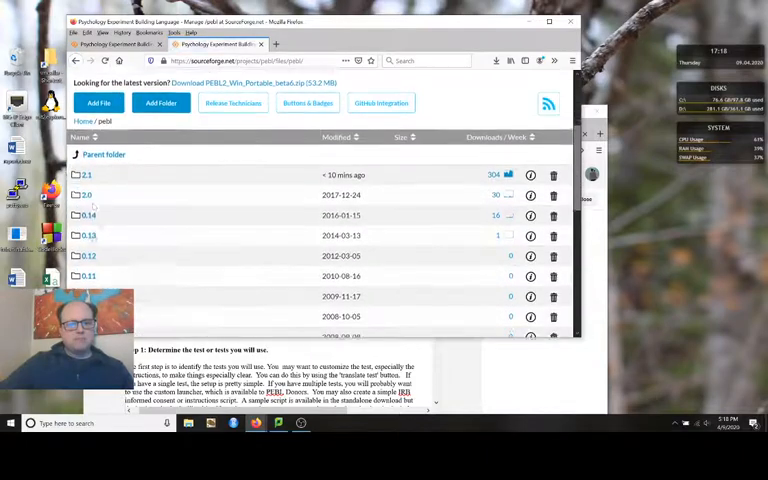
{"action": "left_click", "coordinate": [86, 176]}
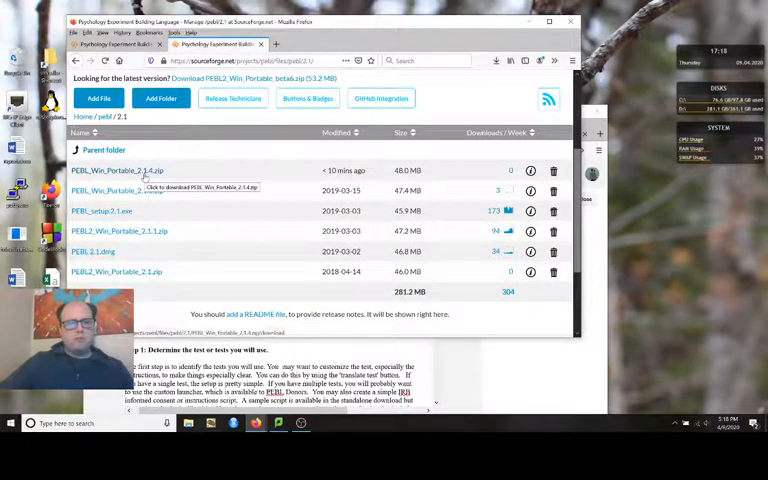
{"action": "mouse_move", "coordinate": [550, 8]}
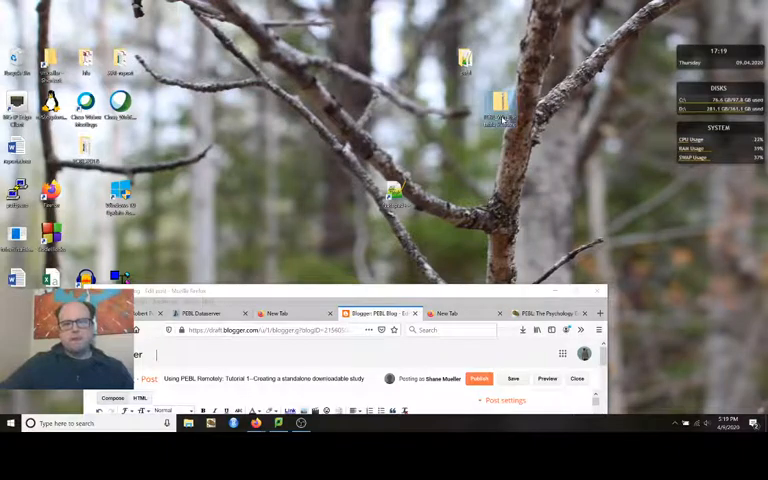
- Extract the downloaded portable PEBL zip into a folder on the desktop
{"action": "right_click", "coordinate": [500, 110]}
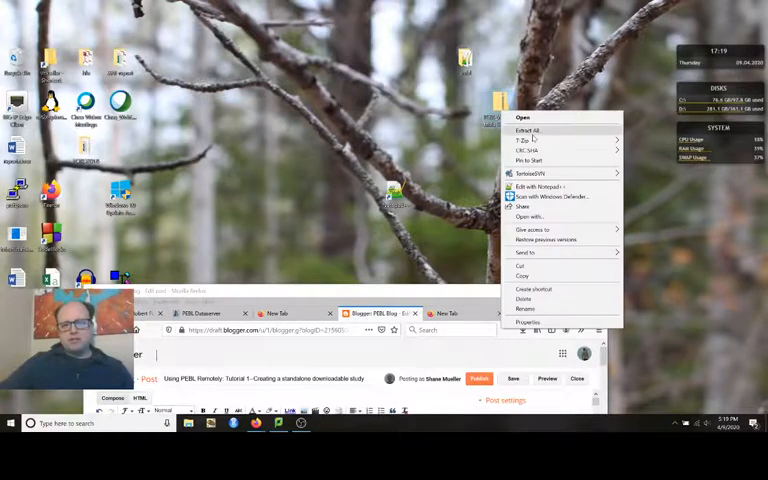
{"action": "left_click", "coordinate": [530, 130]}
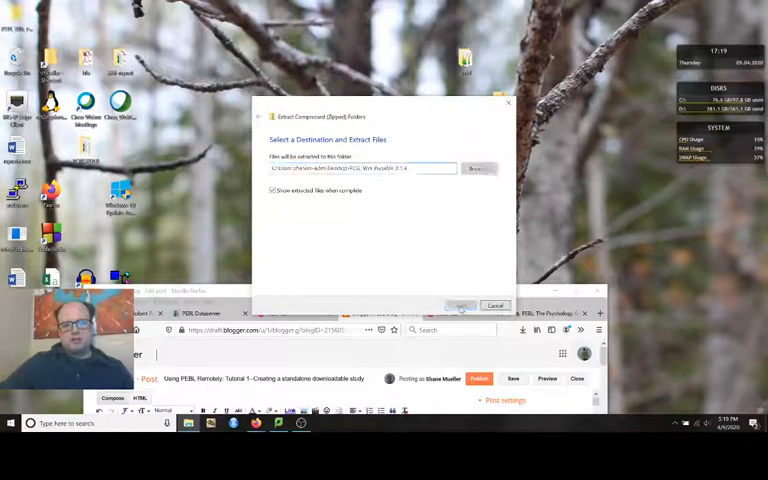
{"action": "left_click", "coordinate": [458, 306]}
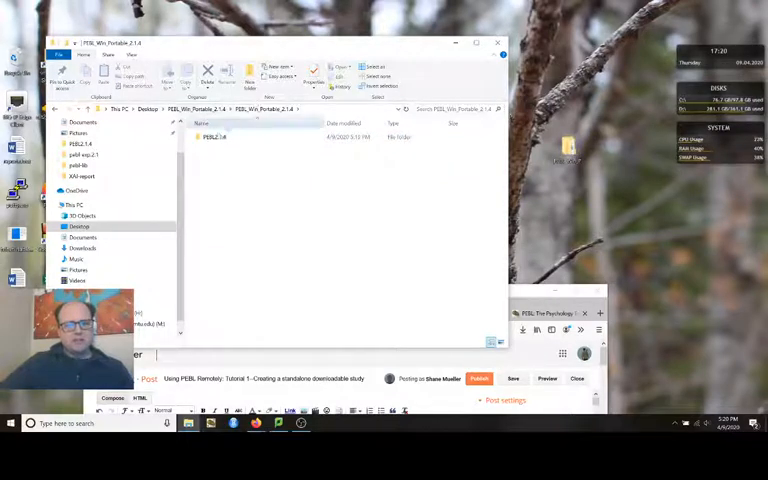
- Move the PEBL2.1.4 folder onto the desktop and show its contents
{"action": "left_click_drag", "start_coordinate": [216, 136], "coordinate": [584, 190]}
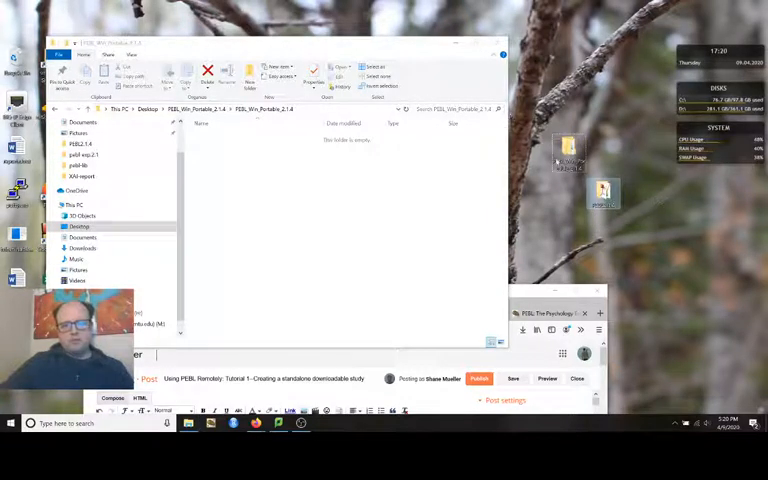
{"action": "left_click", "coordinate": [492, 48]}
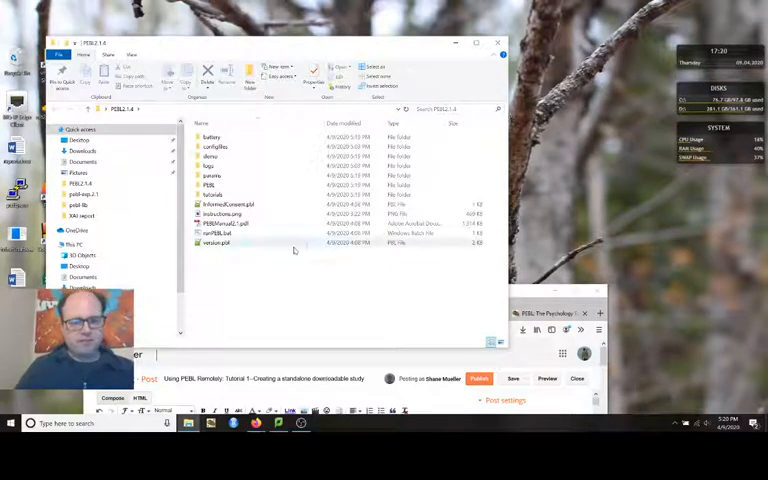
{"action": "left_click", "coordinate": [220, 232]}
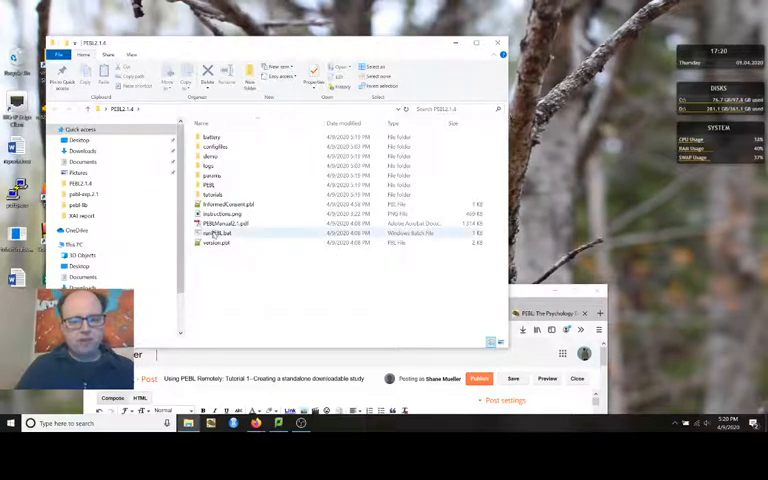
{"action": "double_click", "coordinate": [216, 232]}
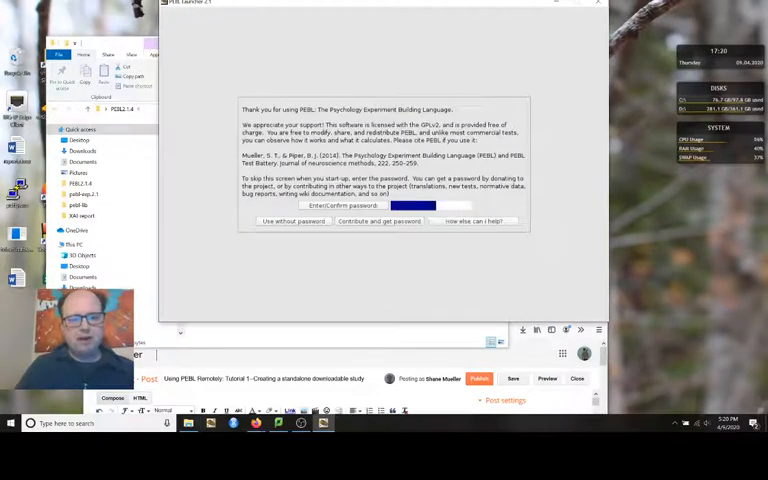
{"action": "left_click_drag", "start_coordinate": [384, 4], "coordinate": [412, 16]}
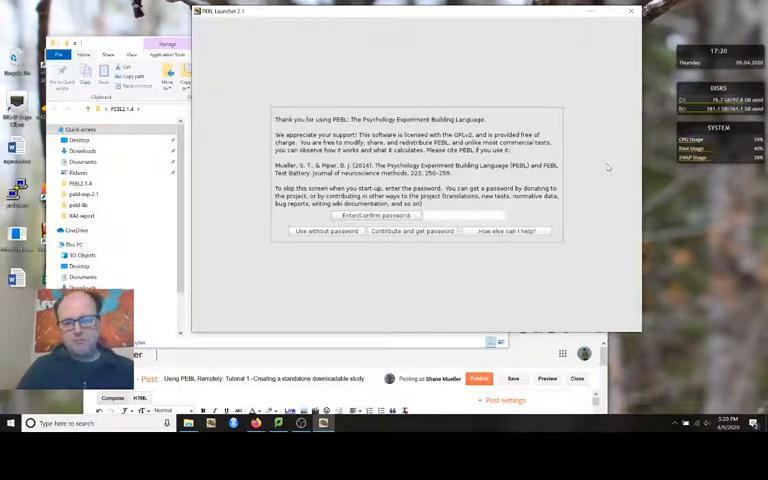
{"action": "mouse_move", "coordinate": [714, 276]}
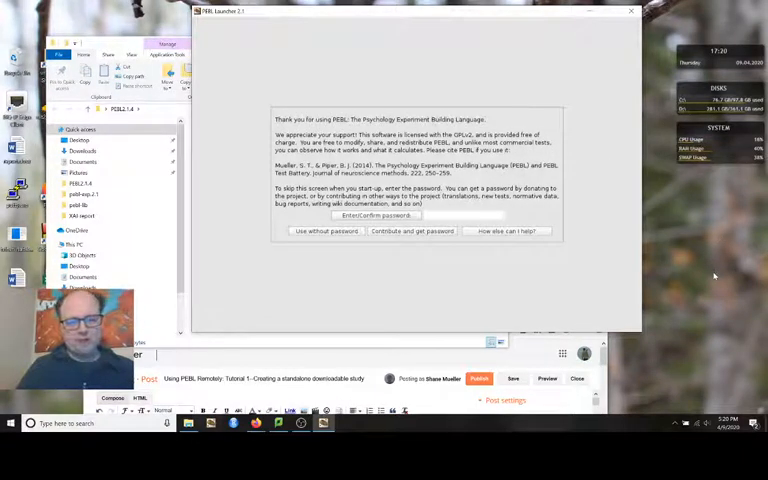
{"action": "mouse_move", "coordinate": [404, 84]}
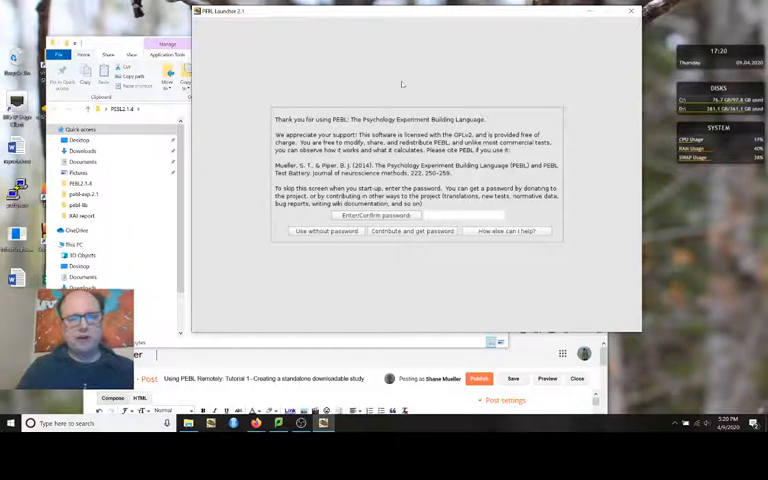
{"action": "mouse_move", "coordinate": [456, 20]}
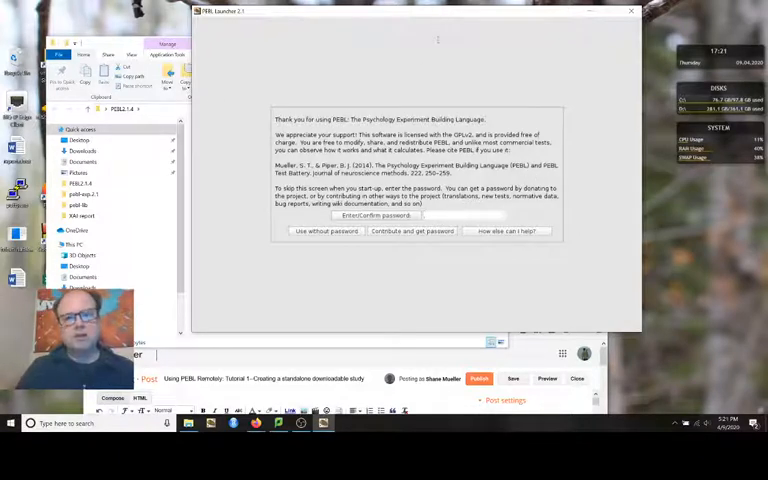
{"action": "left_click_drag", "start_coordinate": [420, 12], "coordinate": [410, 58]}
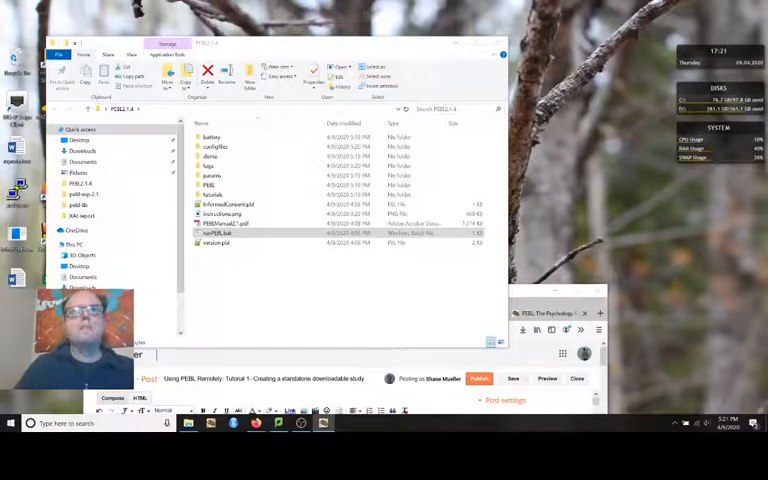
{"action": "double_click", "coordinate": [218, 232]}
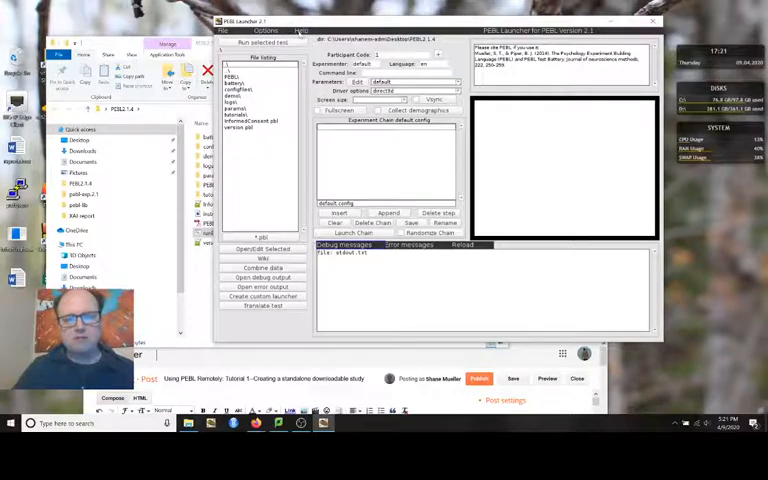
- Start the PEBL experiment launcher from the PEBL2.1.4 folder
{"action": "left_click", "coordinate": [300, 30]}
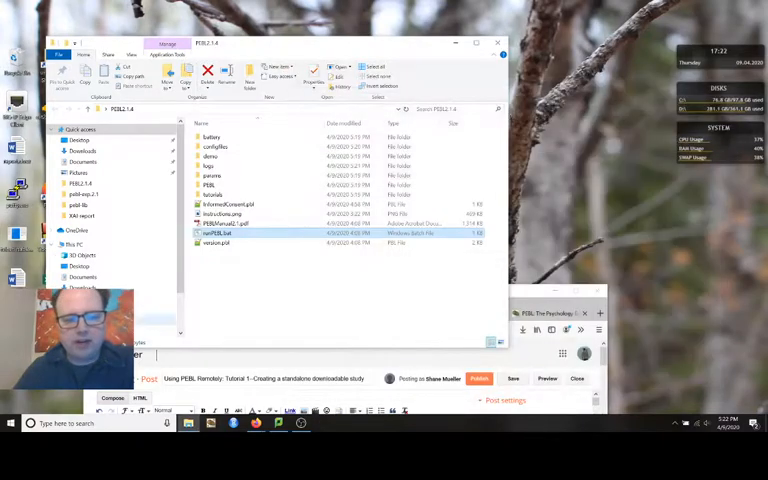
{"action": "double_click", "coordinate": [218, 232]}
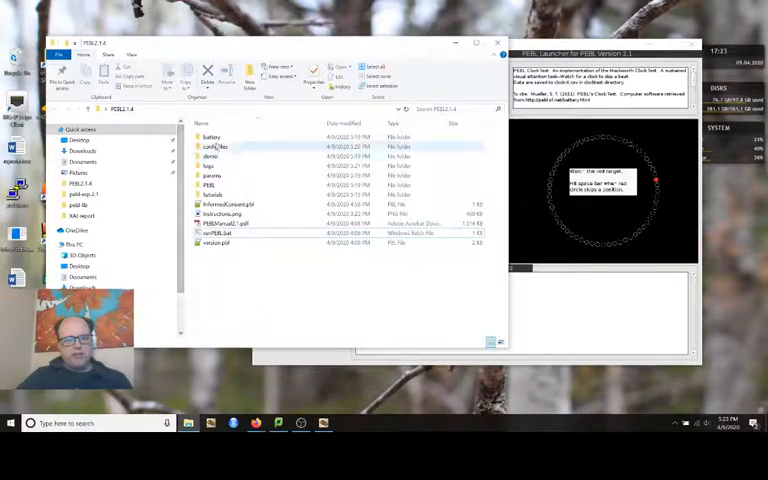
- Browse into battery / clocktest / params in File Explorer
{"action": "double_click", "coordinate": [212, 136]}
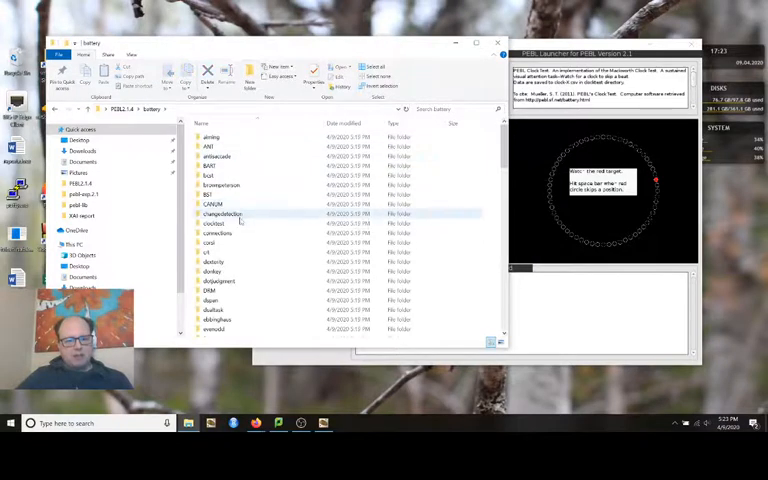
{"action": "double_click", "coordinate": [216, 224]}
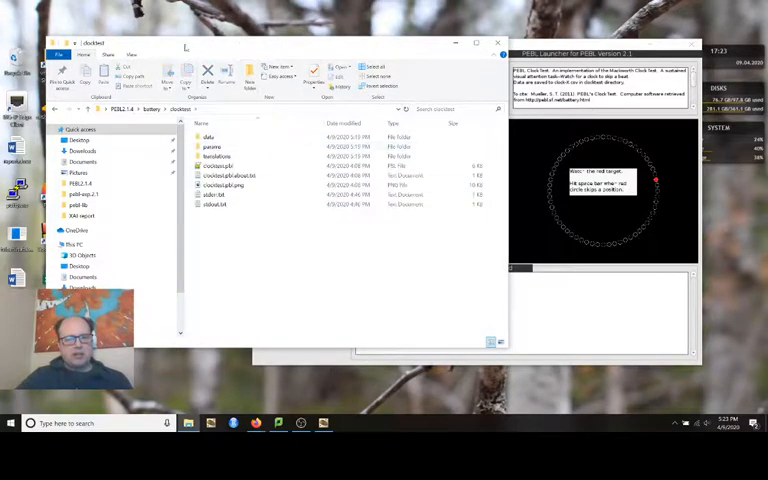
{"action": "left_click", "coordinate": [216, 166]}
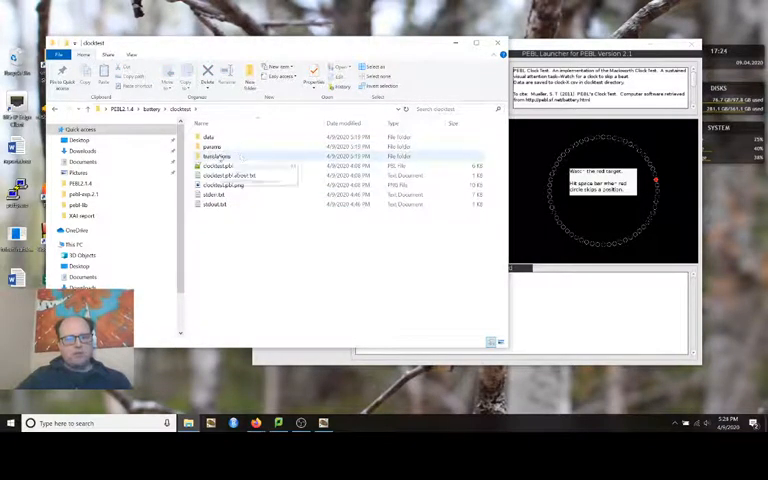
{"action": "double_click", "coordinate": [216, 156]}
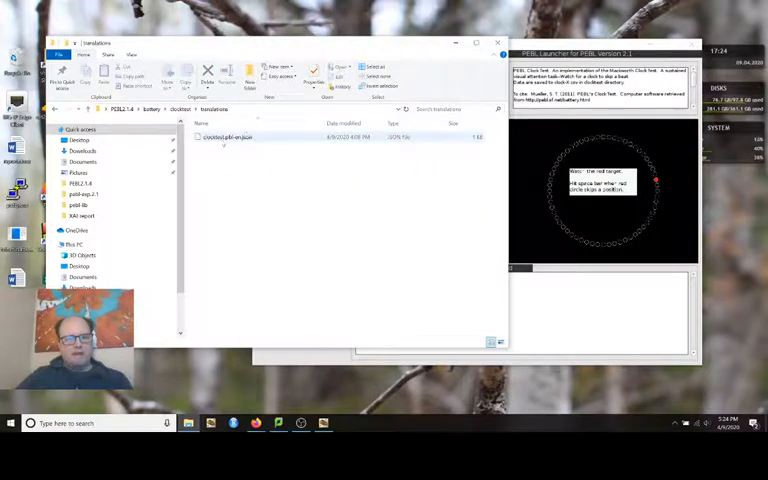
- Load the clocktest parameter file into PEBL's parameter editor
{"action": "right_click", "coordinate": [224, 136]}
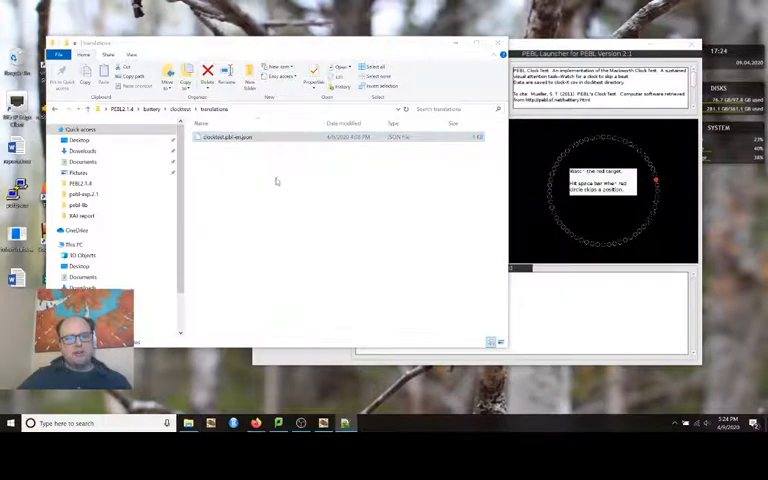
{"action": "double_click", "coordinate": [228, 136]}
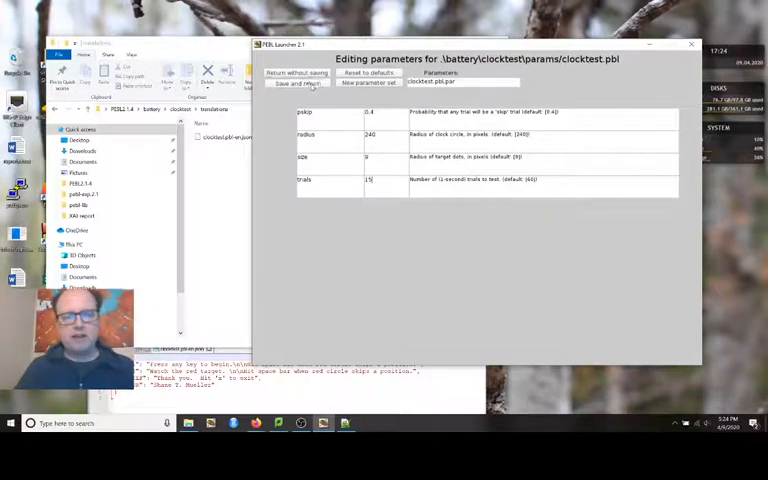
- Save the clocktest parameters and return to the launcher's main window
{"action": "left_click", "coordinate": [296, 72]}
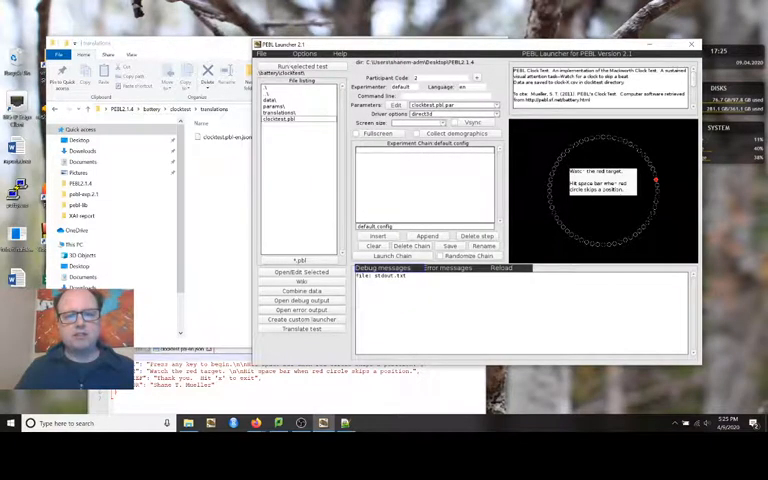
- Run the Mackworth Clock Test with an added session through to its results summary
{"action": "left_click", "coordinate": [392, 256]}
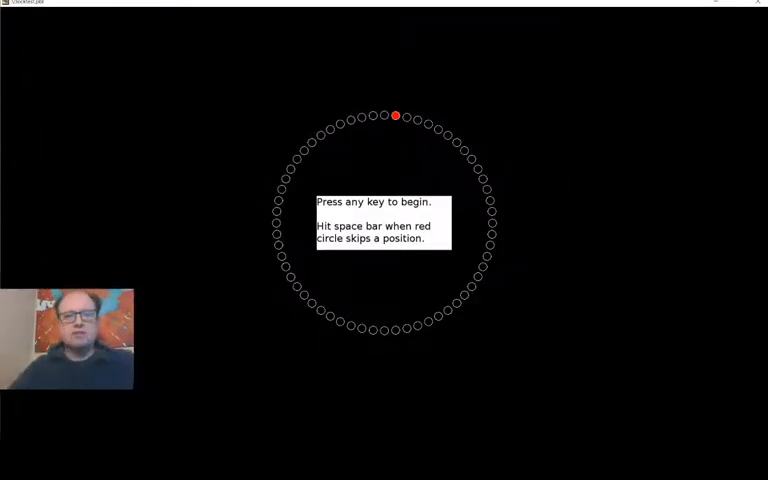
{"action": "key", "text": "space"}
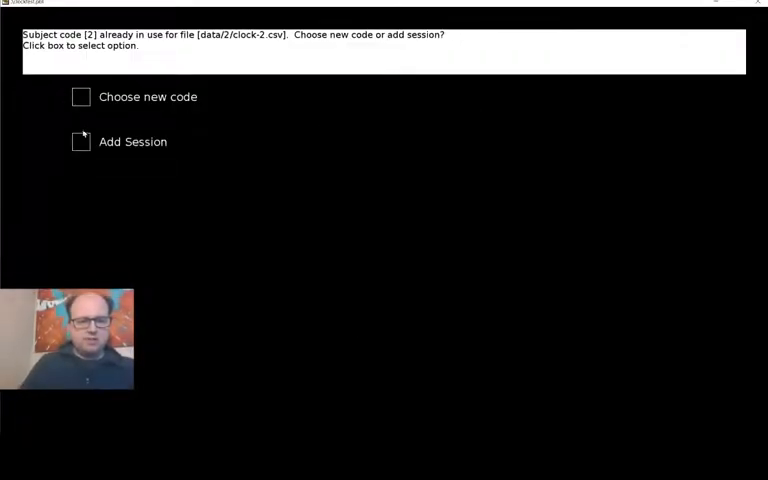
{"action": "left_click", "coordinate": [80, 140]}
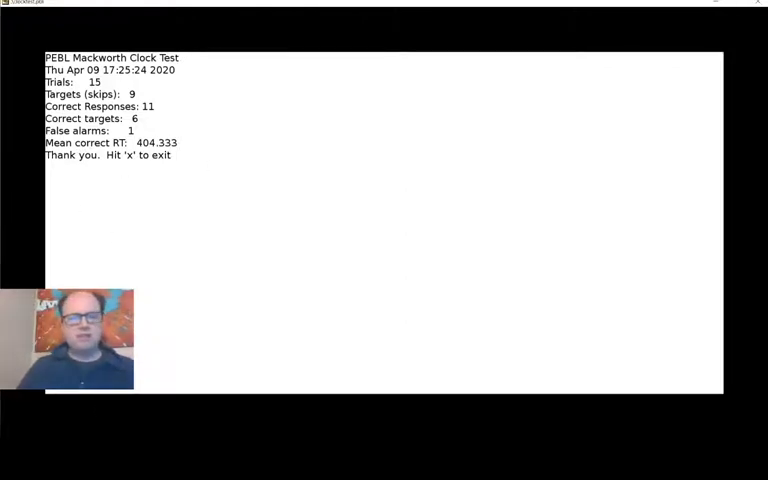
{"action": "mouse_move", "coordinate": [432, 16]}
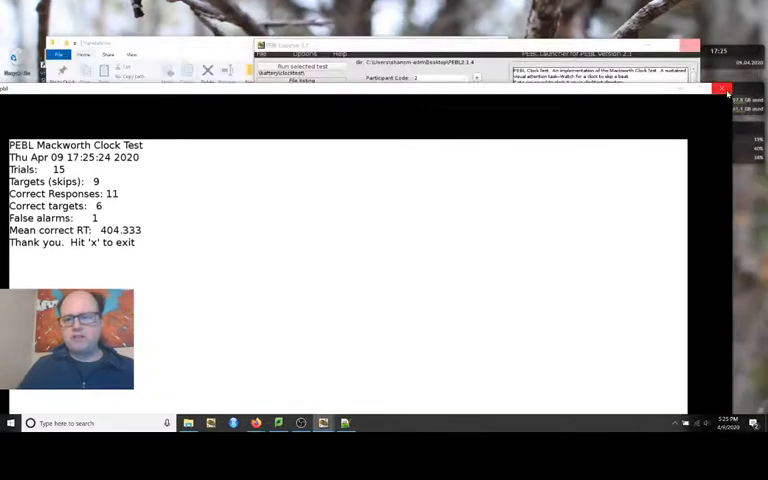
- Leave the results screen and browse into the clocktest data folder for subject 2
{"action": "left_click", "coordinate": [722, 88]}
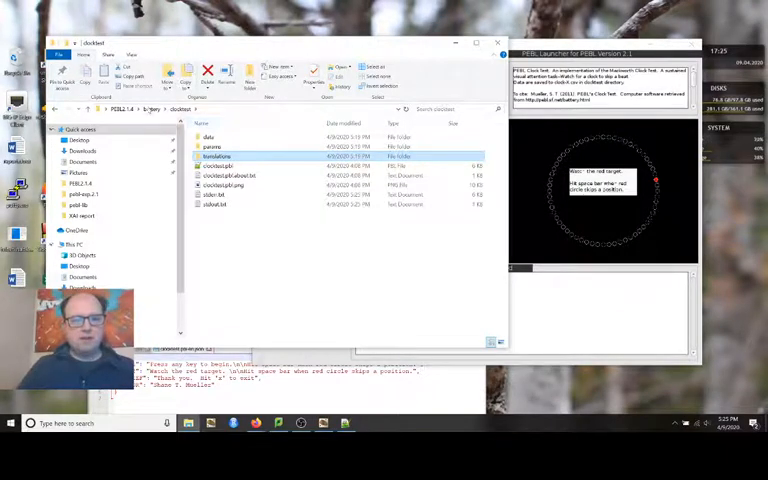
{"action": "double_click", "coordinate": [208, 136]}
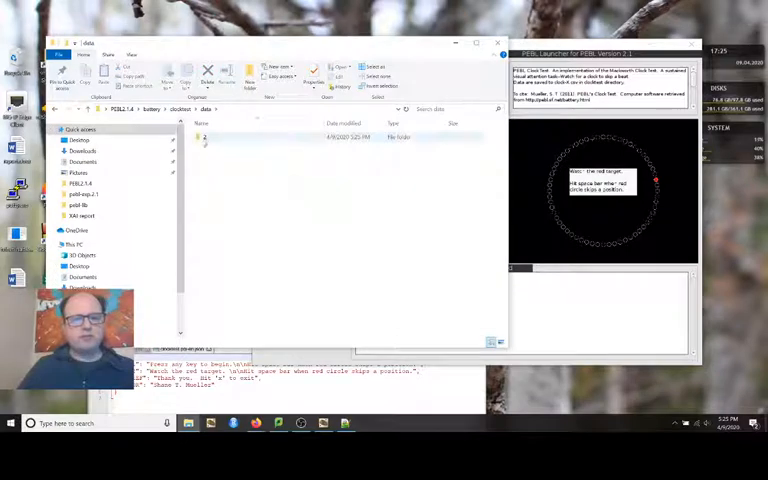
{"action": "double_click", "coordinate": [204, 136]}
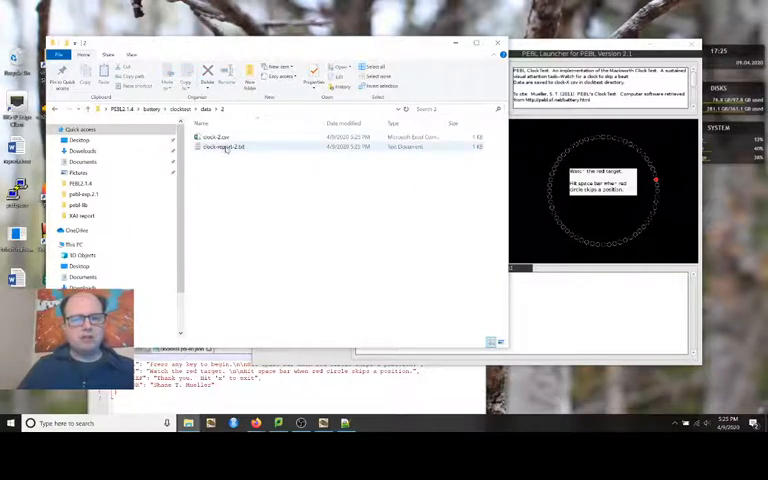
- View clock-report-2.txt and load clock-2.csv as a spreadsheet
{"action": "left_click", "coordinate": [224, 148]}
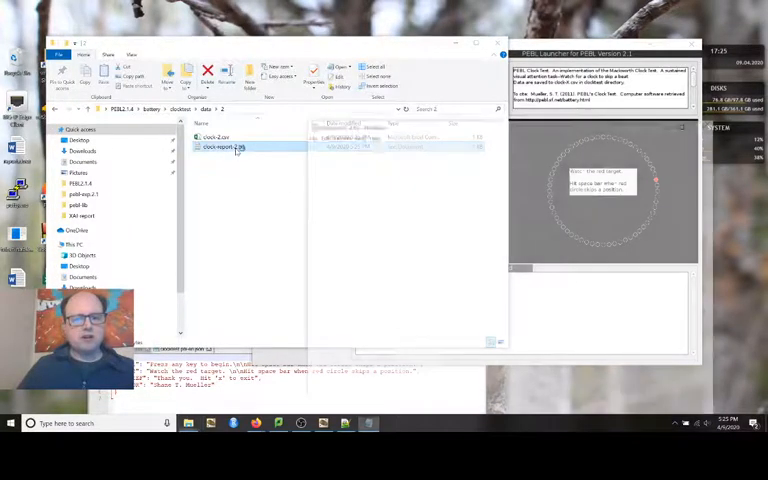
{"action": "double_click", "coordinate": [224, 146]}
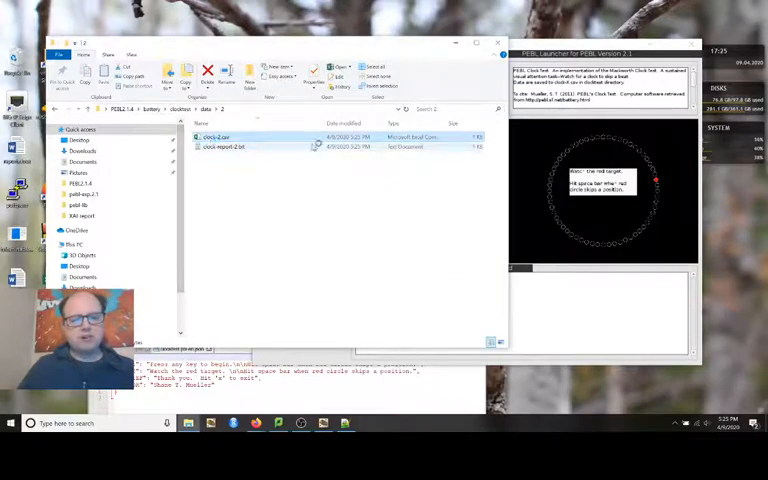
{"action": "double_click", "coordinate": [216, 136]}
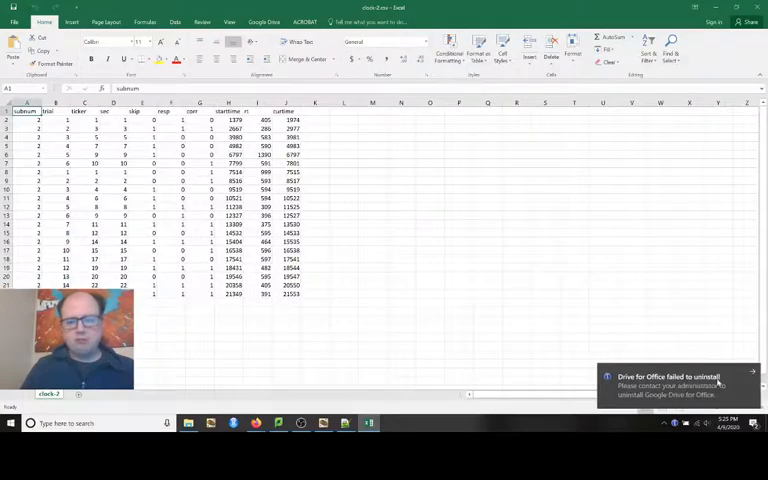
- Close the clock-2 results spreadsheet, leaving the subject 2 data folder showing
{"action": "left_click", "coordinate": [400, 208]}
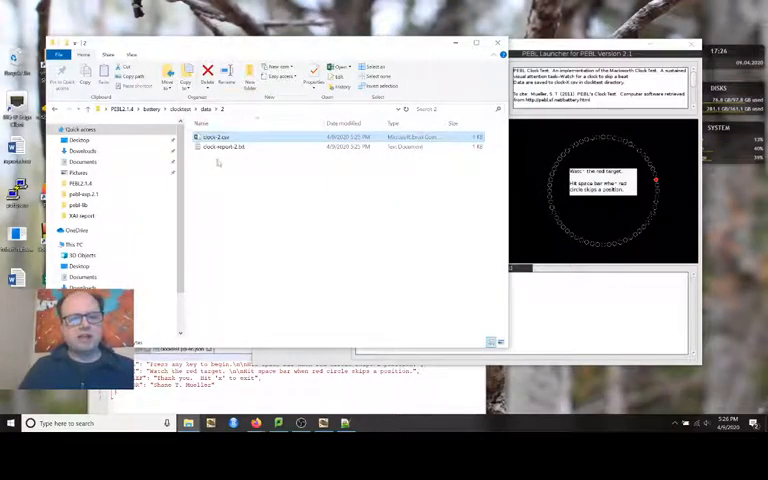
- Save the default experiment configuration in the launcher and acknowledge the saved message
{"action": "left_click", "coordinate": [230, 148]}
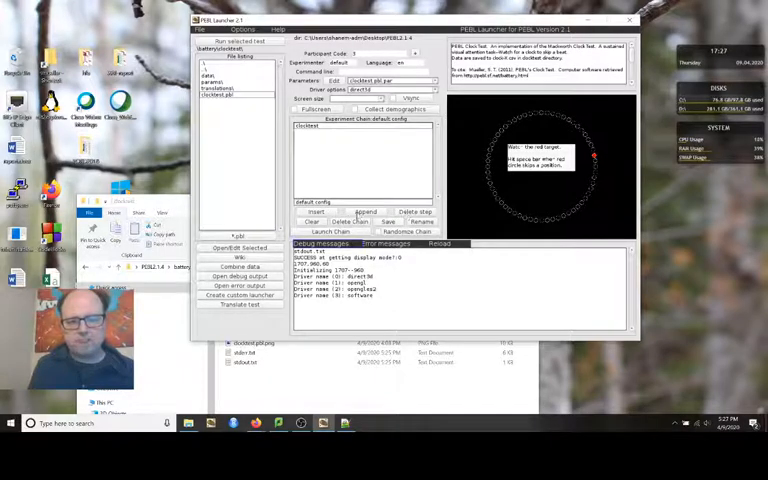
{"action": "left_click", "coordinate": [388, 222]}
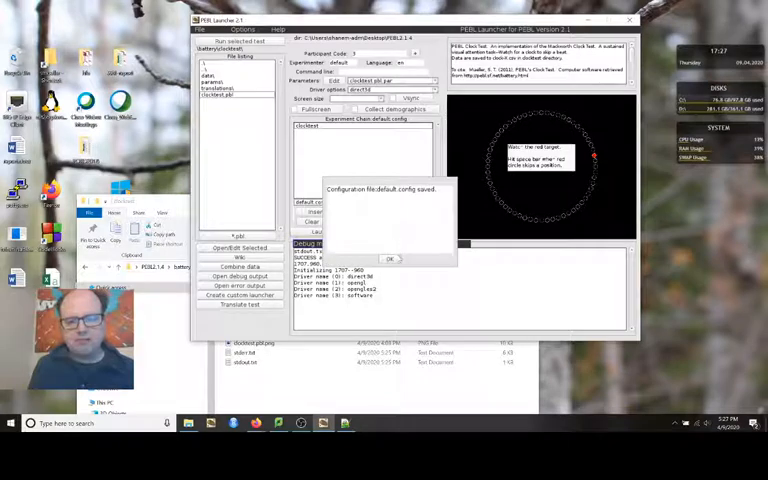
{"action": "left_click", "coordinate": [390, 260]}
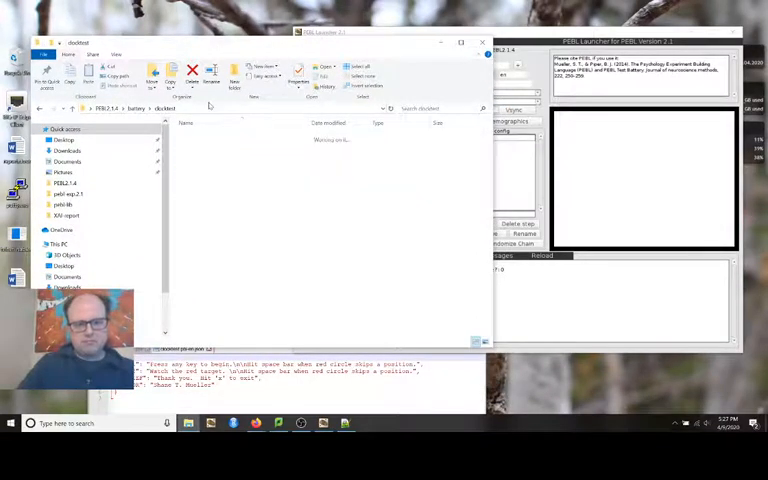
- Navigate up to the top-level PEBL2.4 folder via the address bar
{"action": "left_click", "coordinate": [136, 108]}
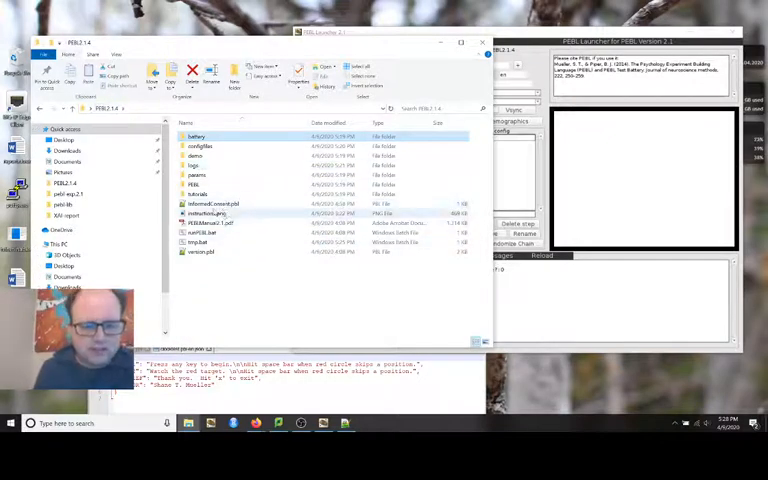
{"action": "mouse_move", "coordinate": [212, 204]}
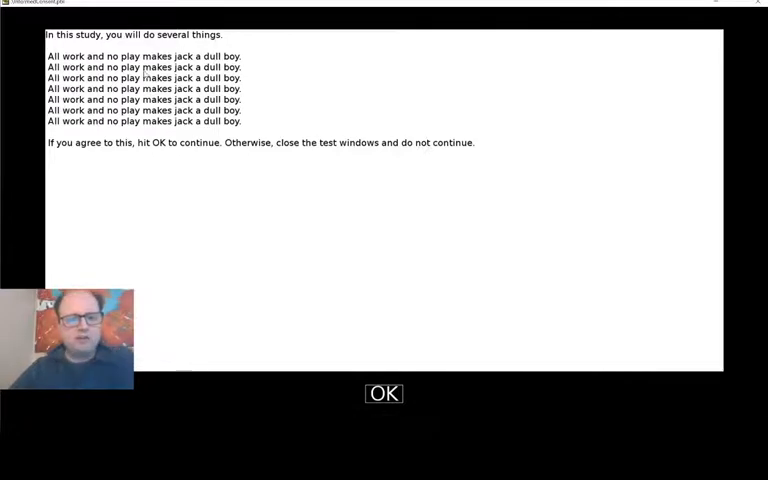
{"action": "mouse_move", "coordinate": [308, 184]}
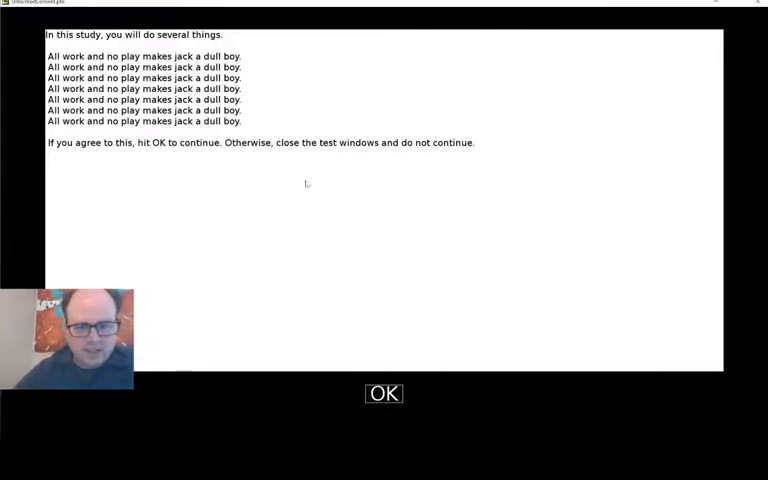
{"action": "mouse_move", "coordinate": [360, 300]}
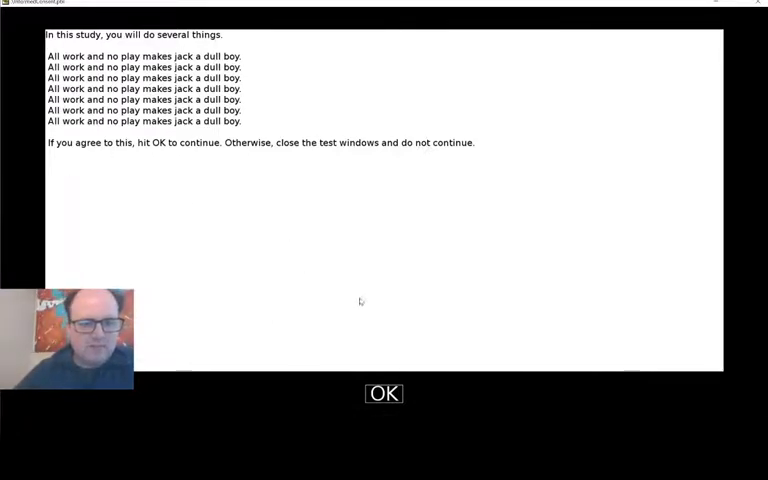
{"action": "mouse_move", "coordinate": [220, 158]}
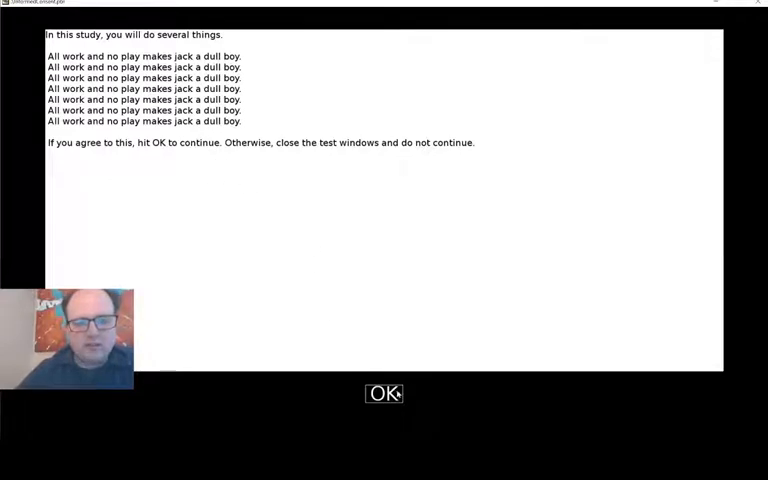
- Agree to the study consent message so the experiment chain proceeds
{"action": "left_click", "coordinate": [384, 392]}
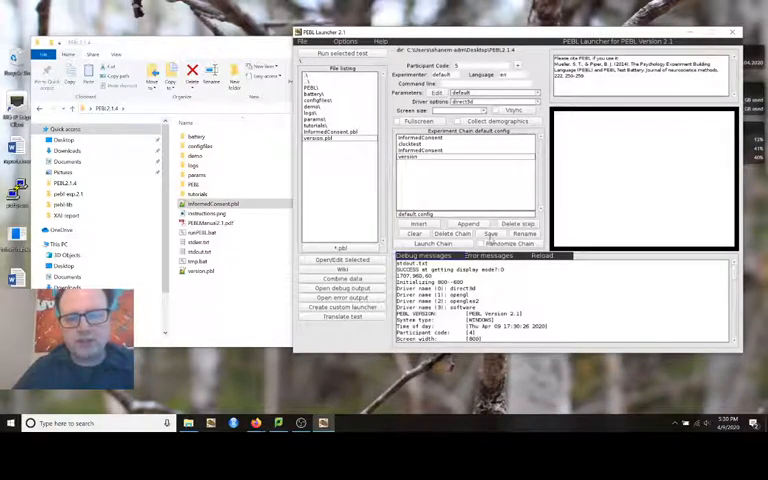
- Save the current chain settings as the default configuration and dismiss the confirmation
{"action": "left_click", "coordinate": [490, 232]}
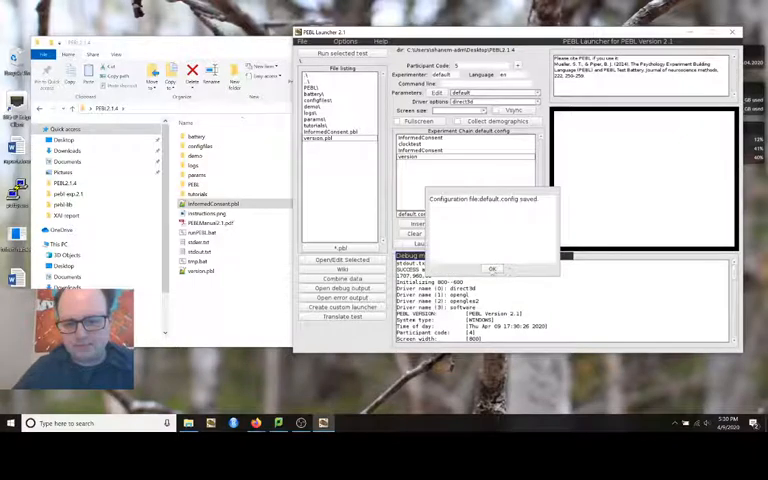
{"action": "left_click", "coordinate": [492, 268]}
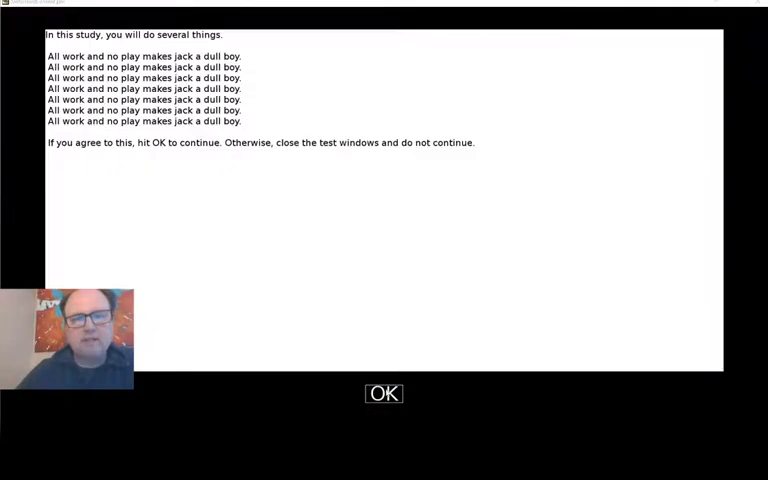
- Accept consent, run the Mackworth Clock Test to its results, exit, and accept the next consent
{"action": "left_click", "coordinate": [384, 392]}
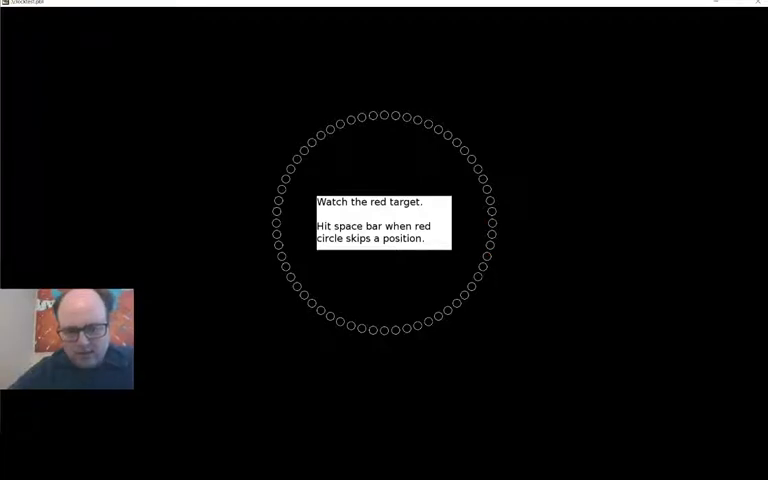
{"action": "key", "text": "space"}
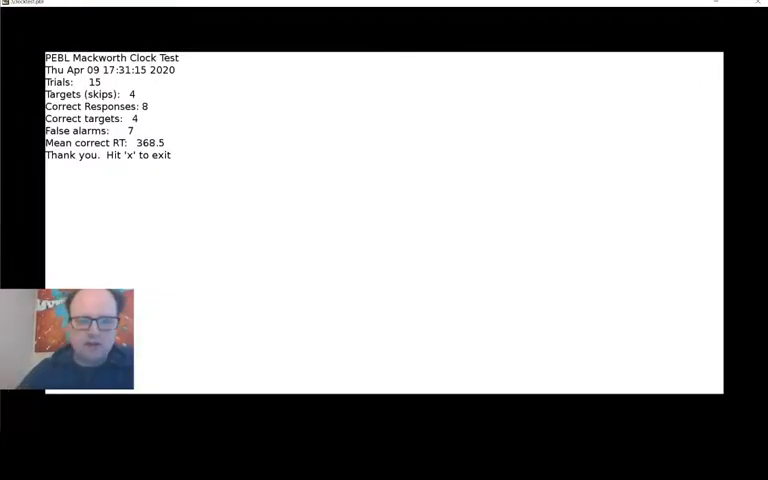
{"action": "key", "text": "x"}
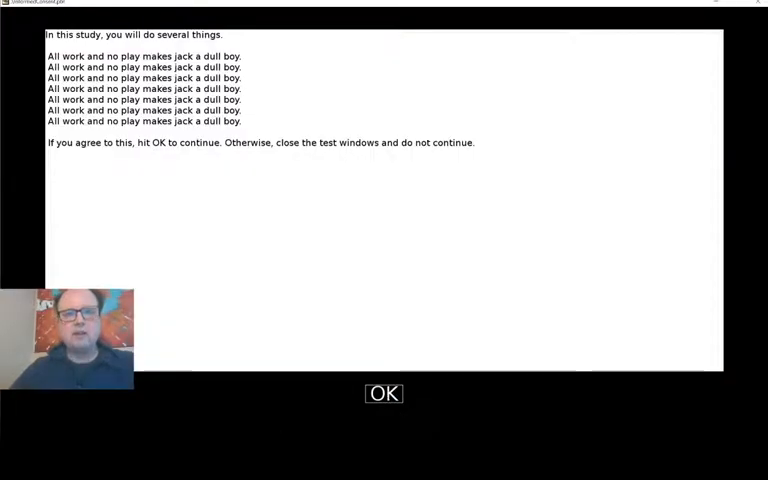
{"action": "left_click", "coordinate": [384, 392]}
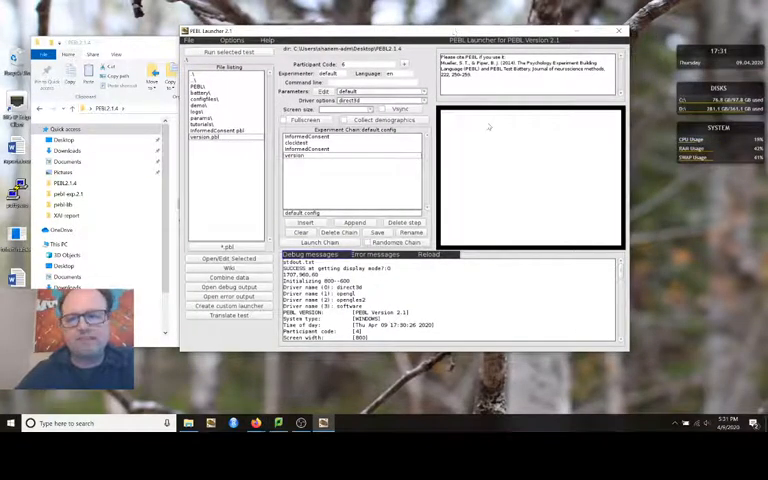
{"action": "mouse_move", "coordinate": [504, 176]}
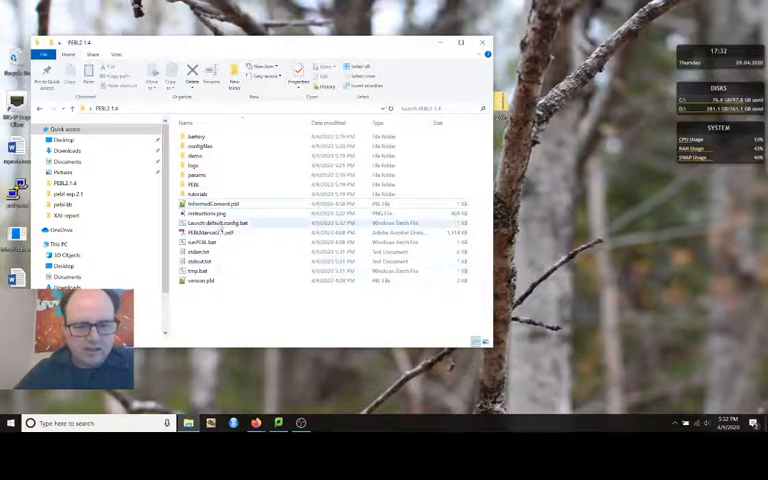
- Run the launcher batch file in the PEBL folder to start the custom launcher
{"action": "left_click", "coordinate": [220, 222]}
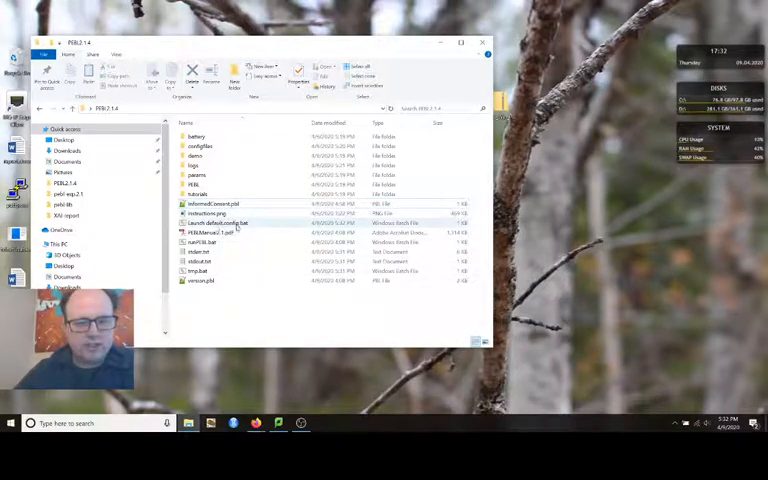
{"action": "left_click", "coordinate": [218, 222]}
{"action": "type", "text": "run_experiment"}
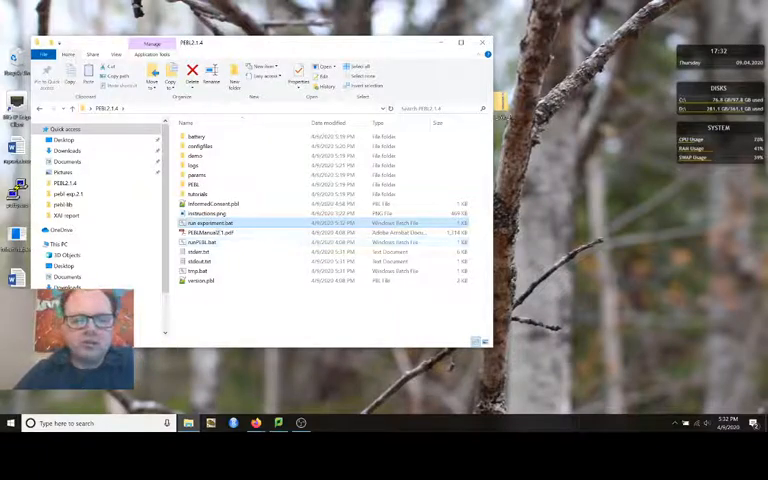
{"action": "mouse_move", "coordinate": [210, 222]}
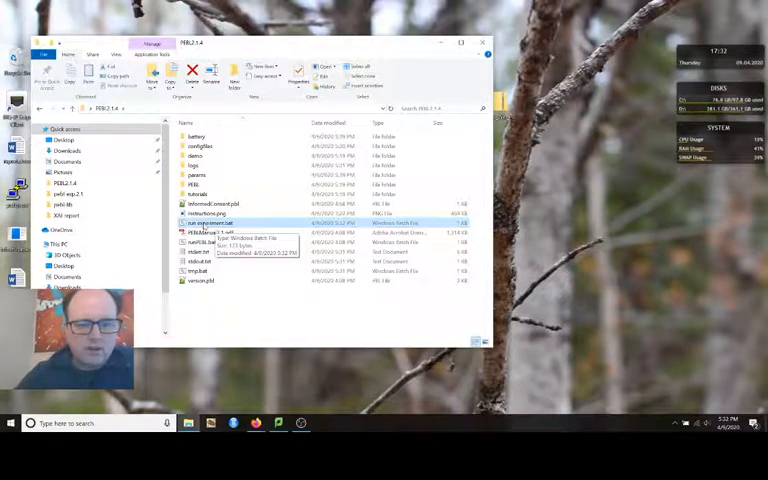
{"action": "double_click", "coordinate": [210, 222]}
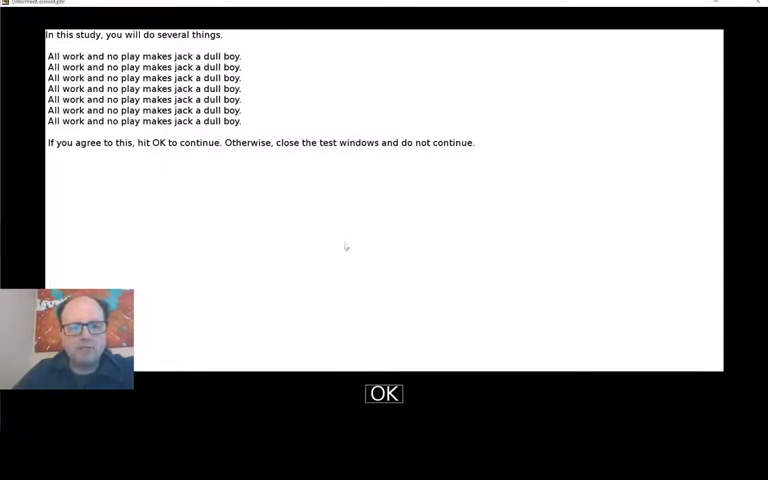
- Accept consent, add a session for subject code 5, complete the clock test, and accept the final consent
{"action": "left_click", "coordinate": [384, 392]}
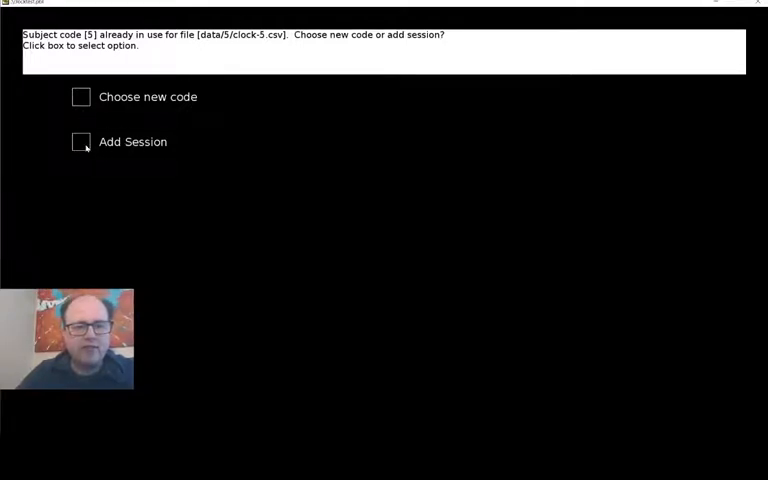
{"action": "left_click", "coordinate": [80, 140]}
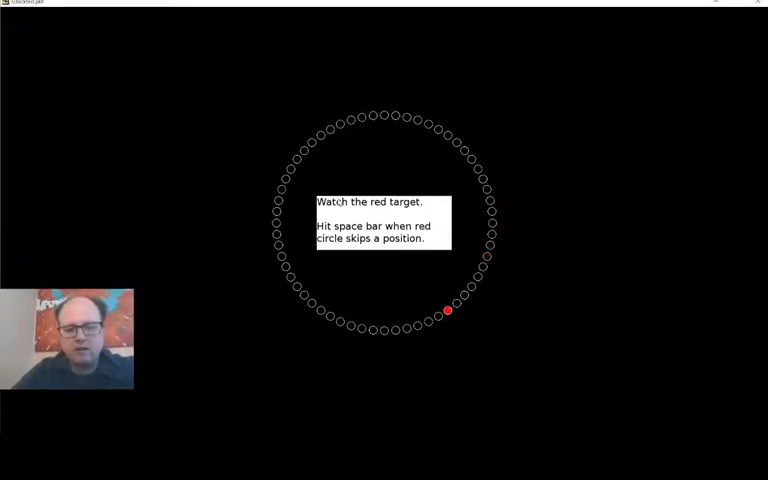
{"action": "key", "text": "space"}
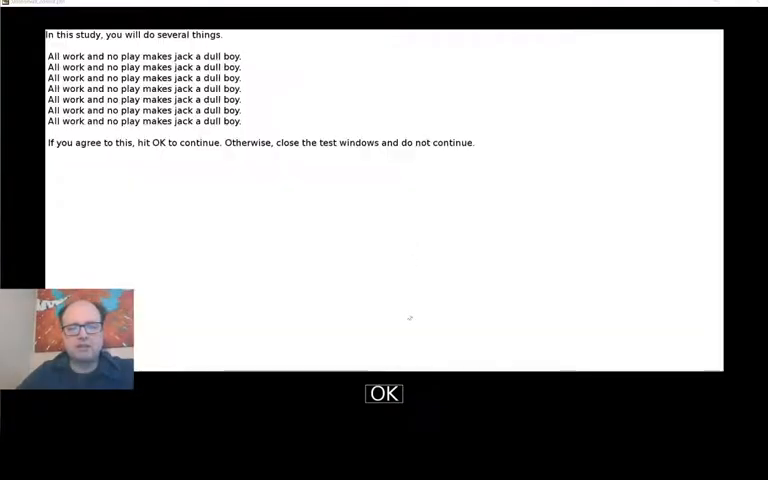
{"action": "mouse_move", "coordinate": [408, 390]}
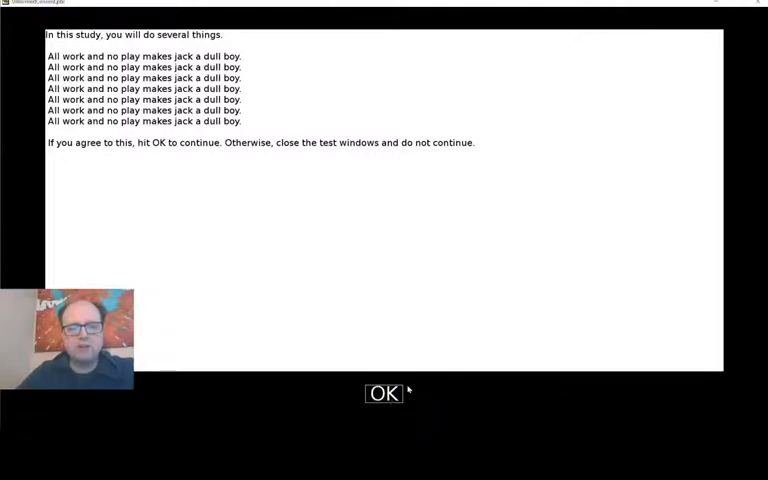
{"action": "left_click", "coordinate": [384, 392]}
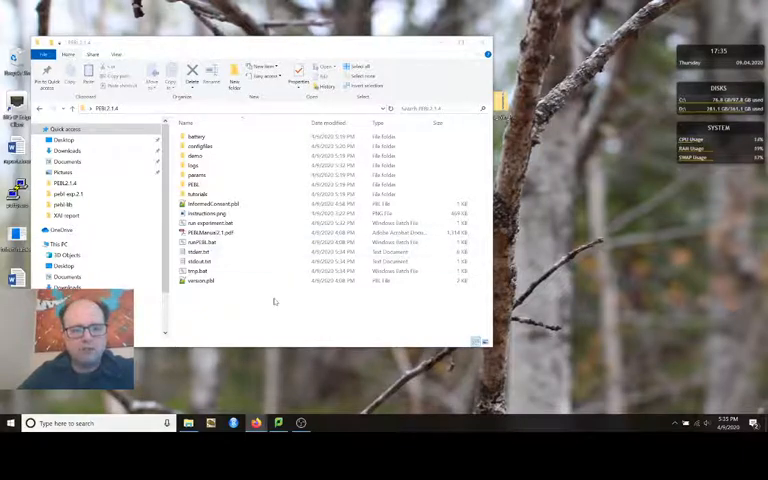
- Go into the PEBL install's pebl-lib library folder and open one of its .pbl script files
{"action": "left_click", "coordinate": [210, 204]}
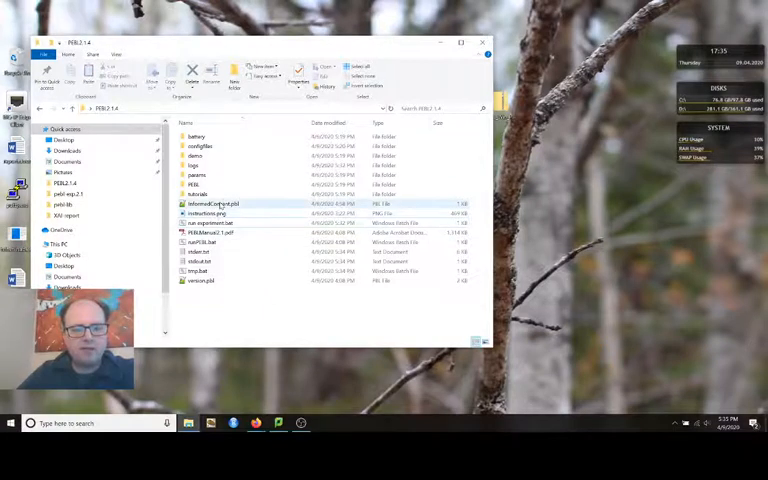
{"action": "left_click", "coordinate": [200, 156]}
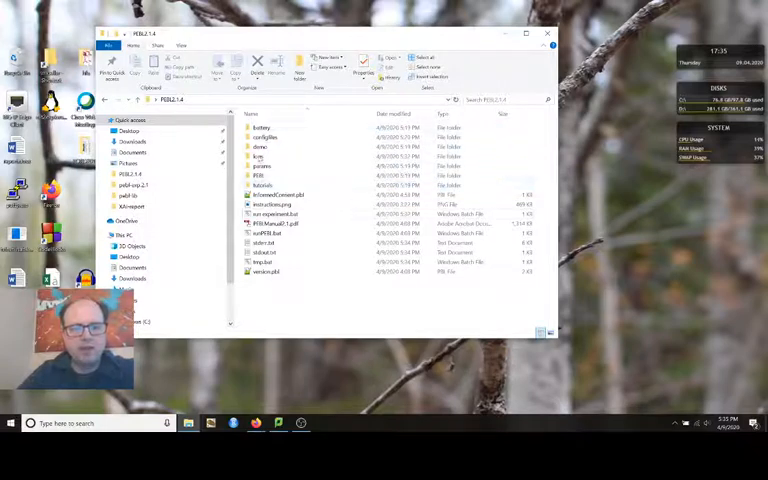
{"action": "double_click", "coordinate": [260, 176]}
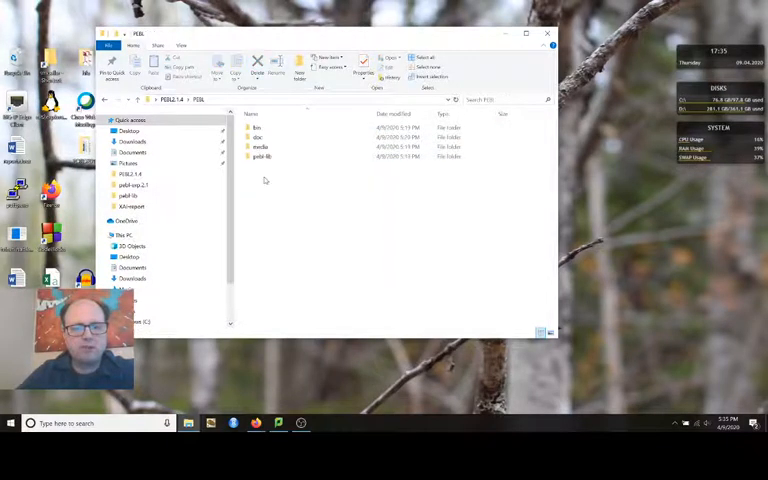
{"action": "double_click", "coordinate": [260, 156]}
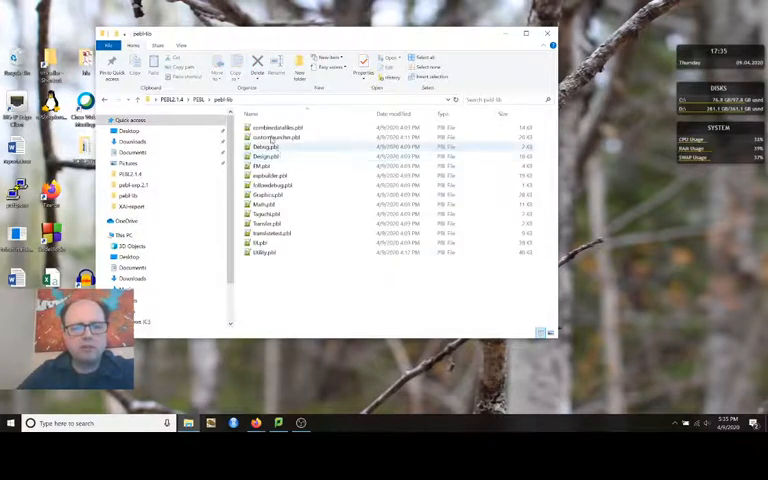
{"action": "mouse_move", "coordinate": [268, 156]}
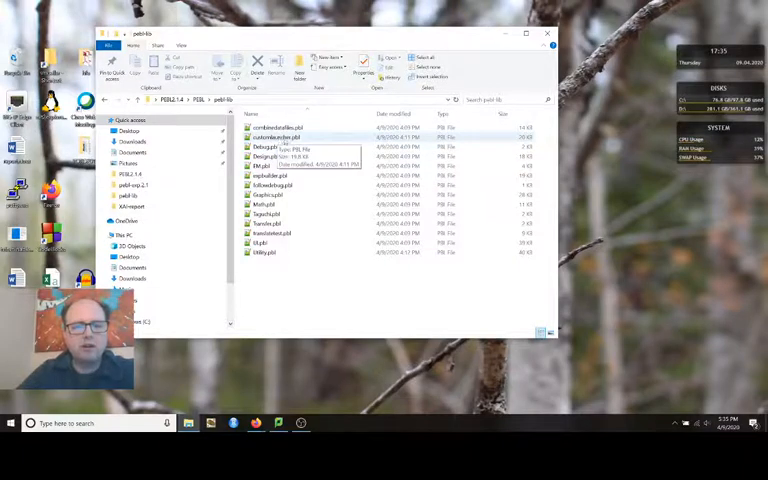
{"action": "double_click", "coordinate": [278, 136]}
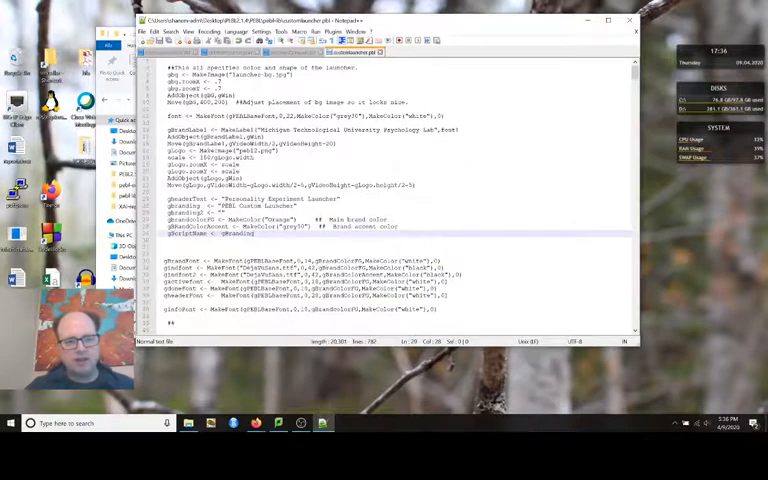
{"action": "scroll", "scroll_direction": "down", "scroll_amount": 3}
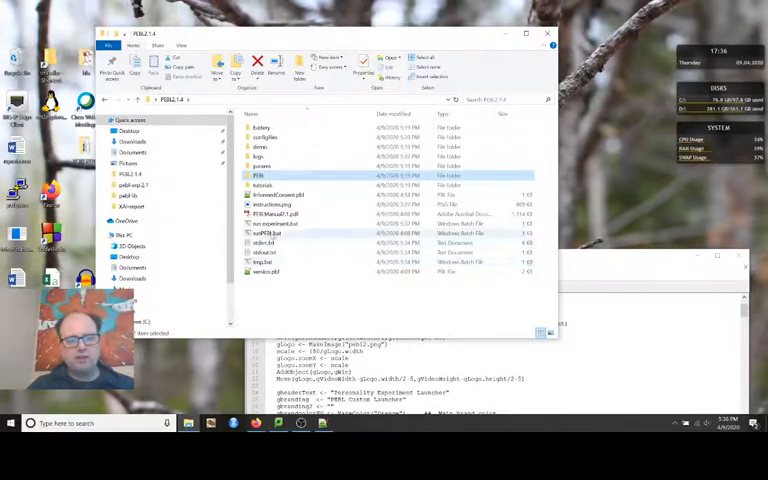
{"action": "mouse_move", "coordinate": [270, 232]}
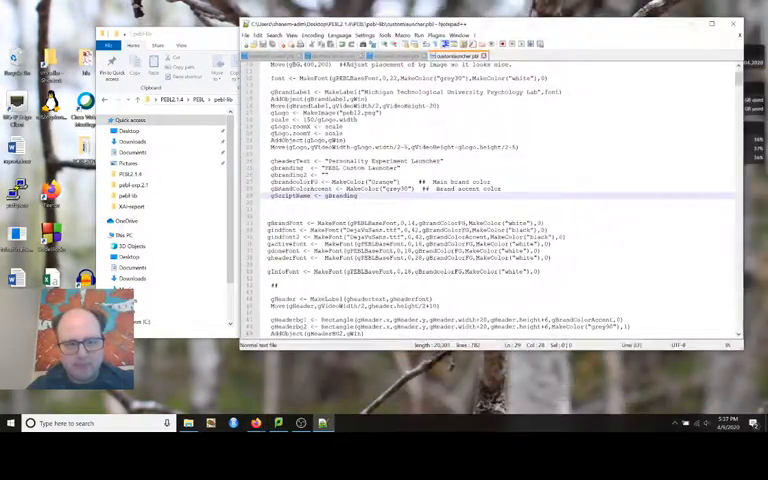
{"action": "scroll", "scroll_direction": "down", "scroll_amount": 3}
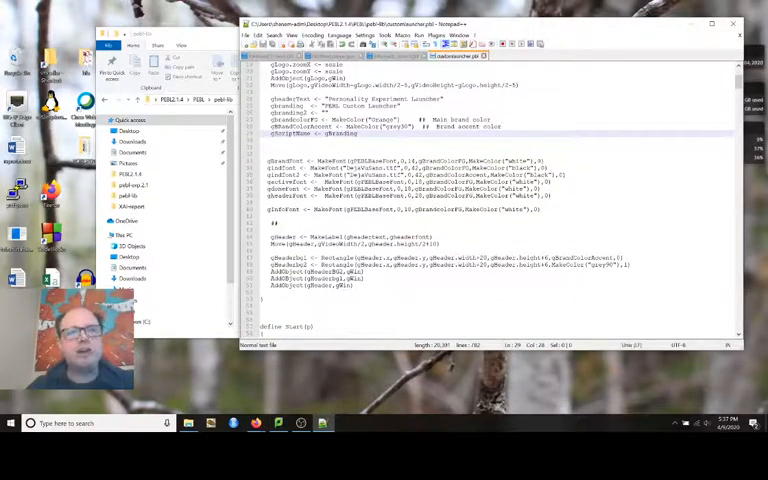
{"action": "scroll", "scroll_direction": "down", "scroll_amount": 3}
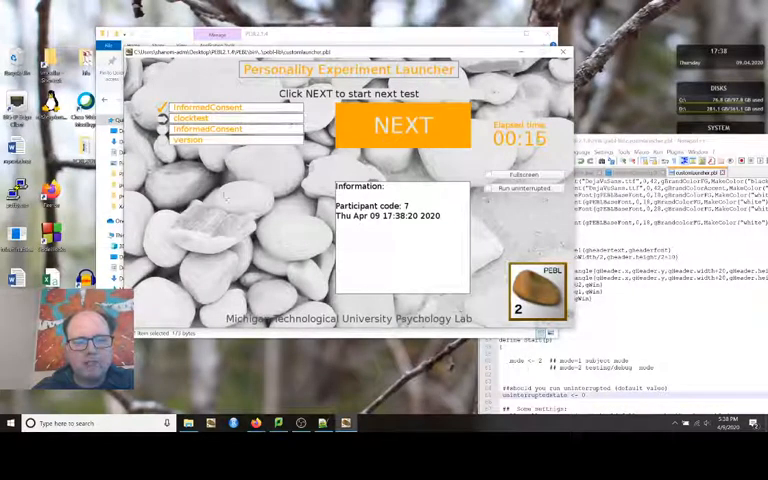
- Relaunch the launcher script for participant code 10, then close the relaunched launcher
{"action": "left_click", "coordinate": [402, 126]}
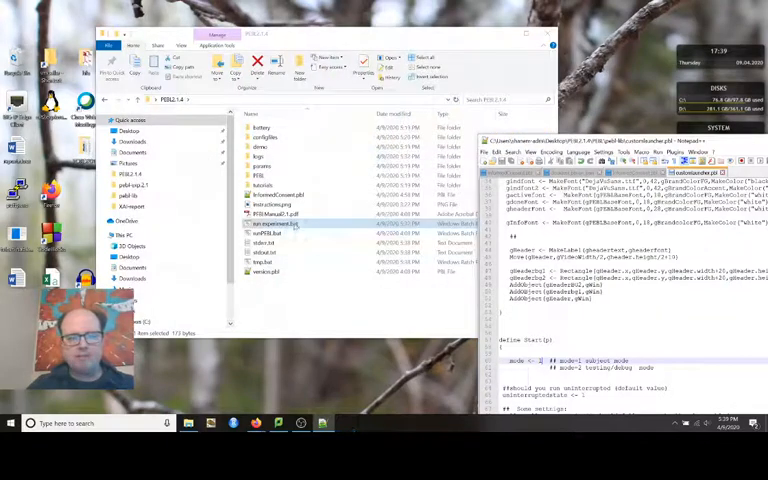
{"action": "double_click", "coordinate": [278, 222]}
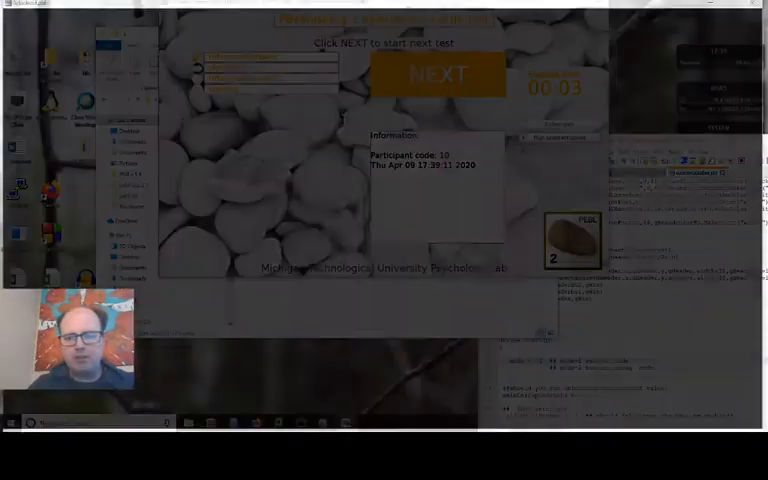
{"action": "left_click", "coordinate": [438, 76]}
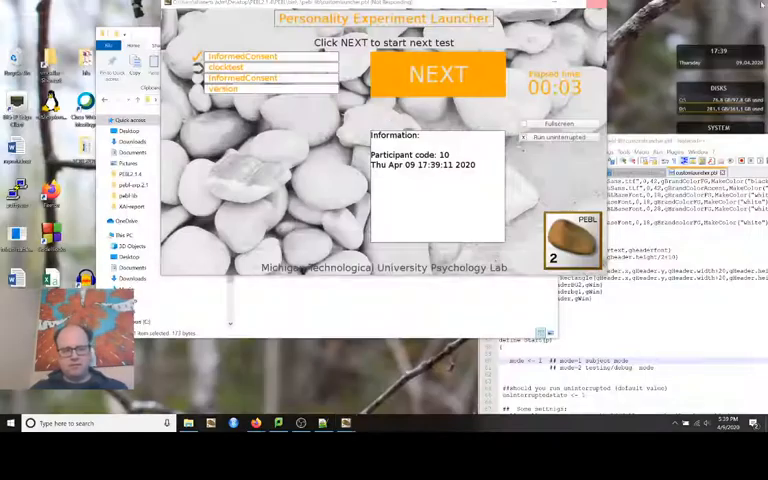
{"action": "left_click", "coordinate": [436, 74]}
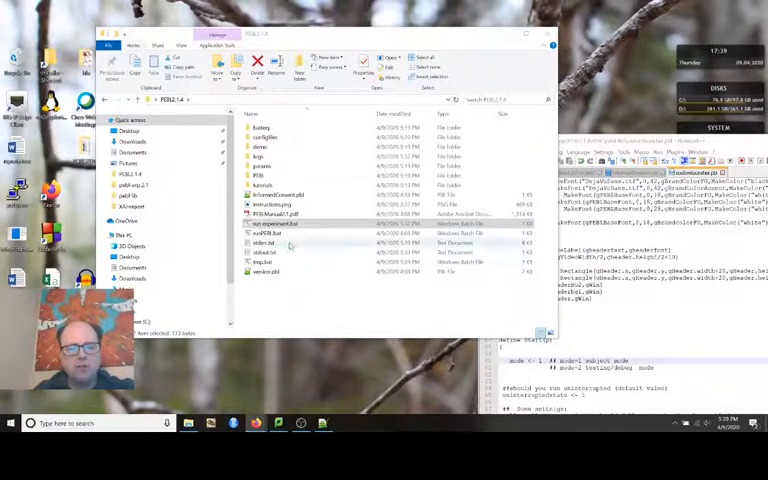
- Select a file in the PEBL folder and close the File Explorer window to show the desktop
{"action": "left_click", "coordinate": [264, 244]}
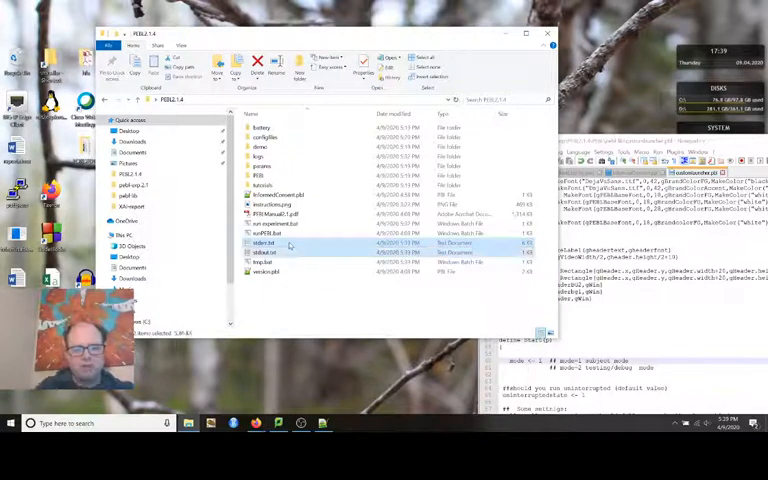
{"action": "left_click", "coordinate": [264, 252]}
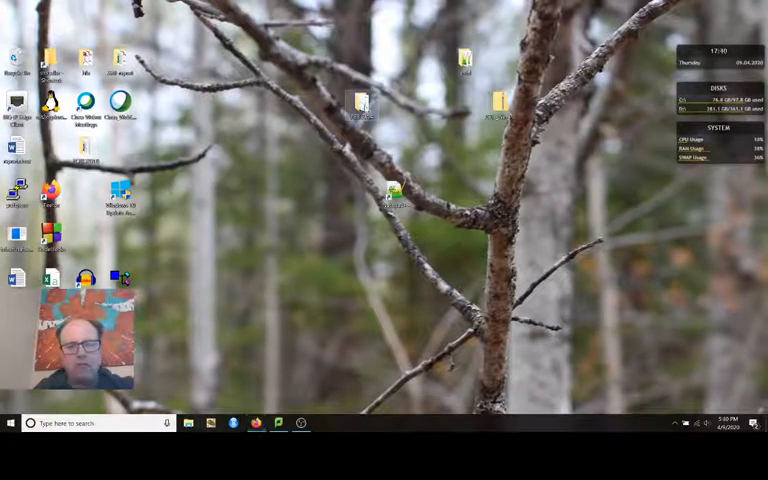
{"action": "mouse_move", "coordinate": [364, 104]}
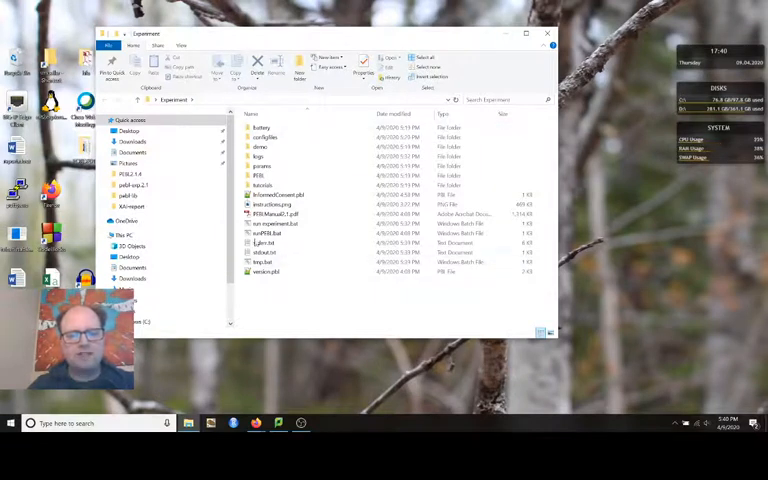
- Rename the launcher .pbl script file in the extracted experiment folder
{"action": "left_click", "coordinate": [290, 204]}
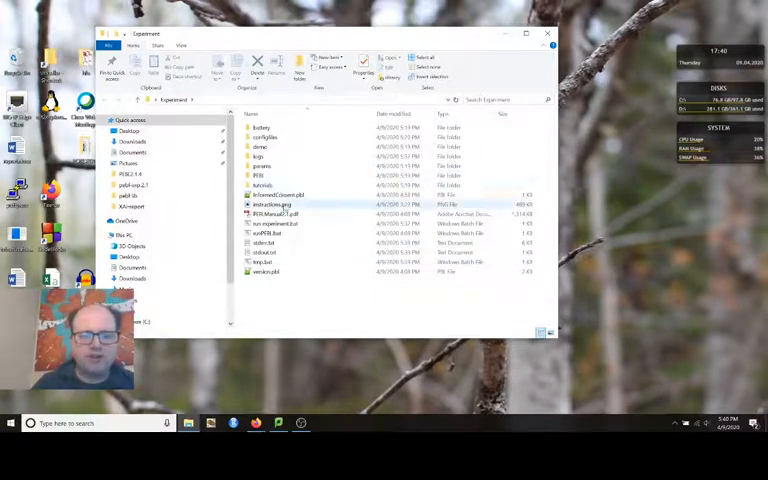
{"action": "left_click", "coordinate": [284, 204]}
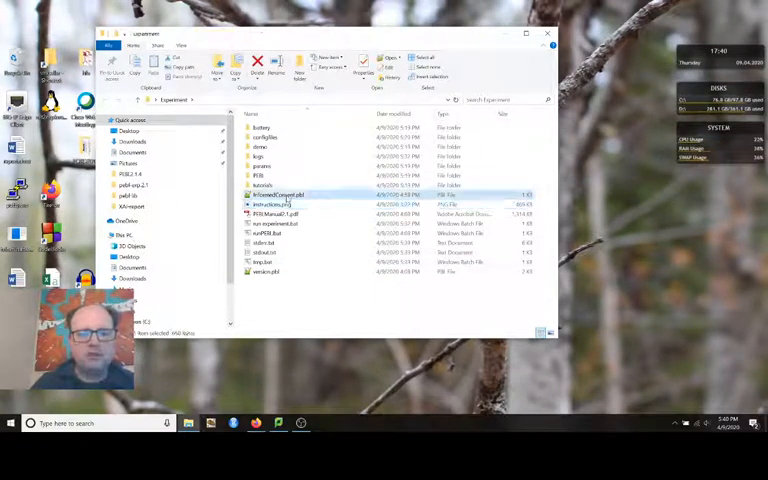
{"action": "left_click", "coordinate": [276, 204]}
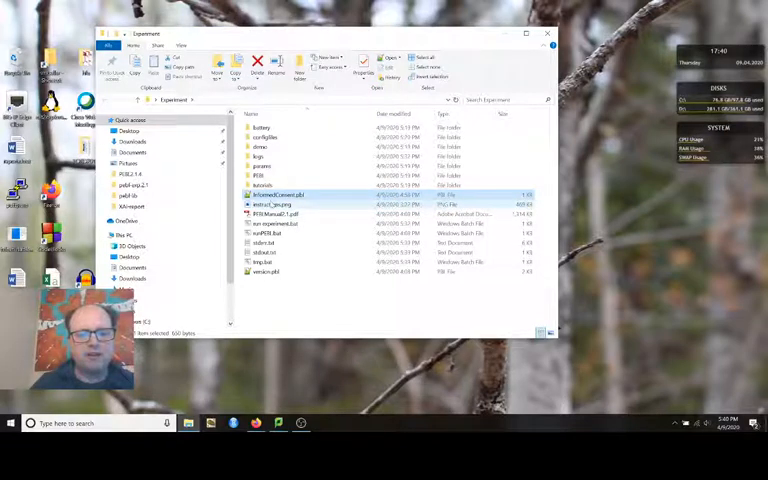
{"action": "mouse_move", "coordinate": [276, 204]}
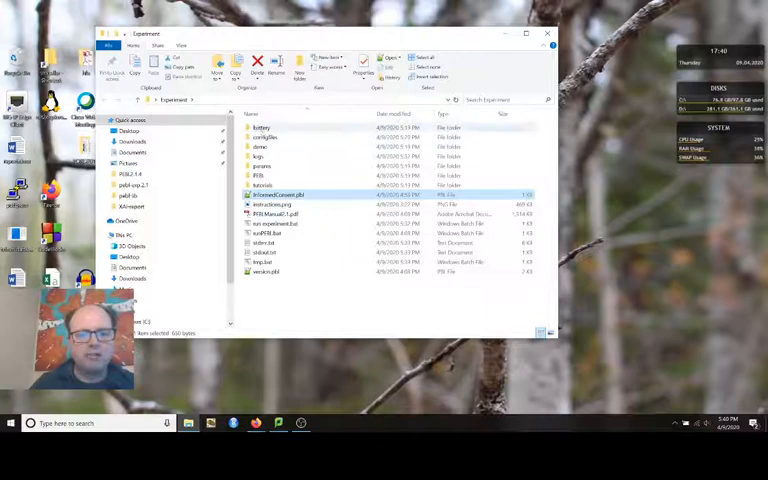
{"action": "mouse_move", "coordinate": [264, 264]}
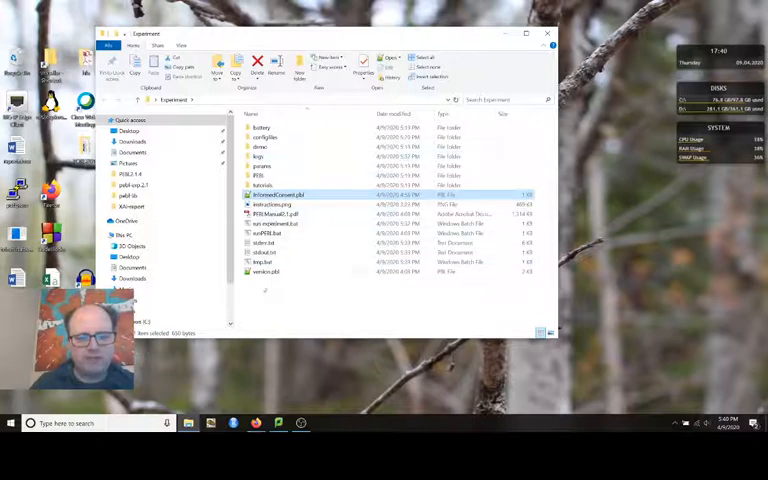
{"action": "left_click", "coordinate": [280, 214]}
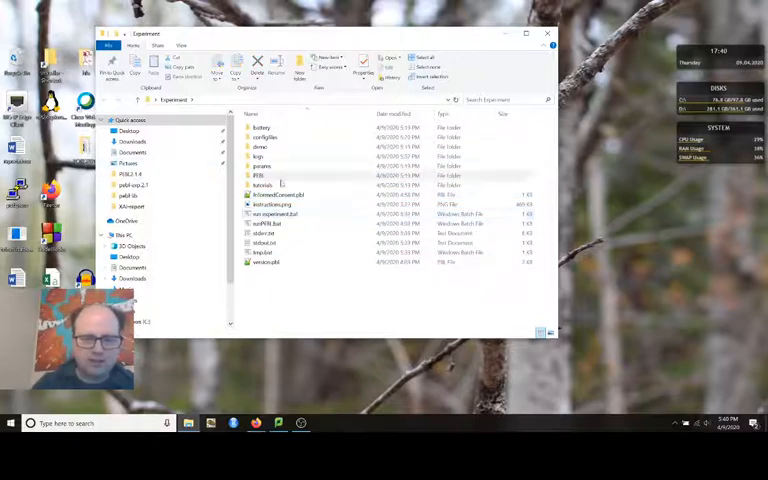
{"action": "left_click", "coordinate": [262, 184]}
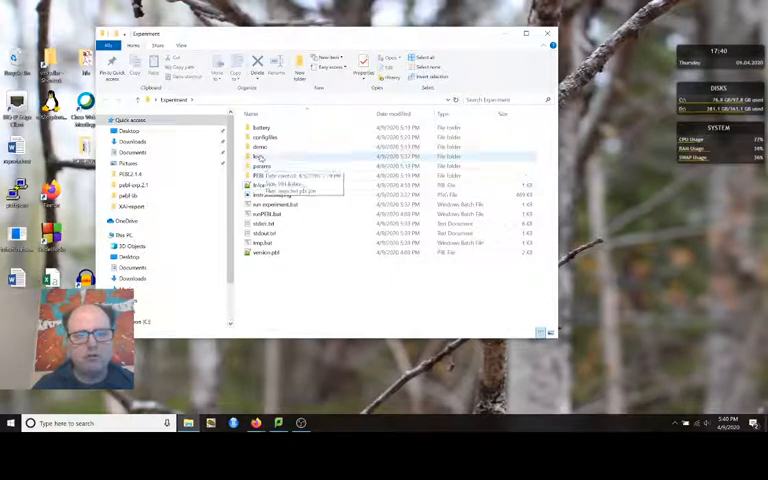
- Browse into the battery folder and its single test folder to inspect the file inside
{"action": "double_click", "coordinate": [260, 128]}
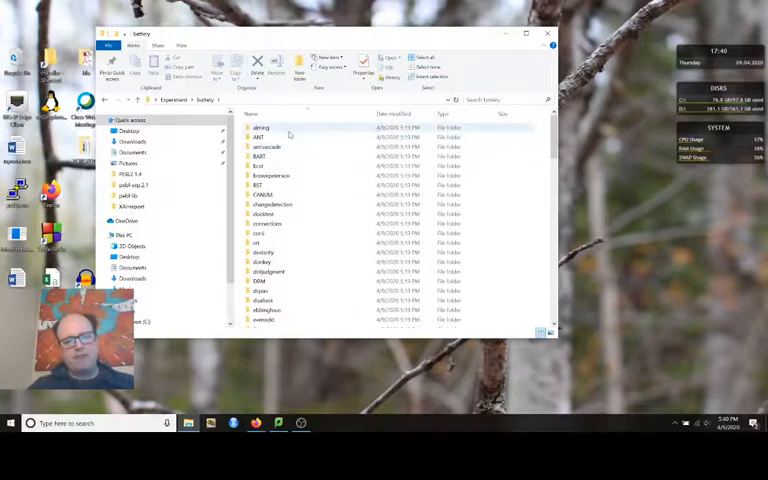
{"action": "scroll", "scroll_direction": "down", "scroll_amount": 3}
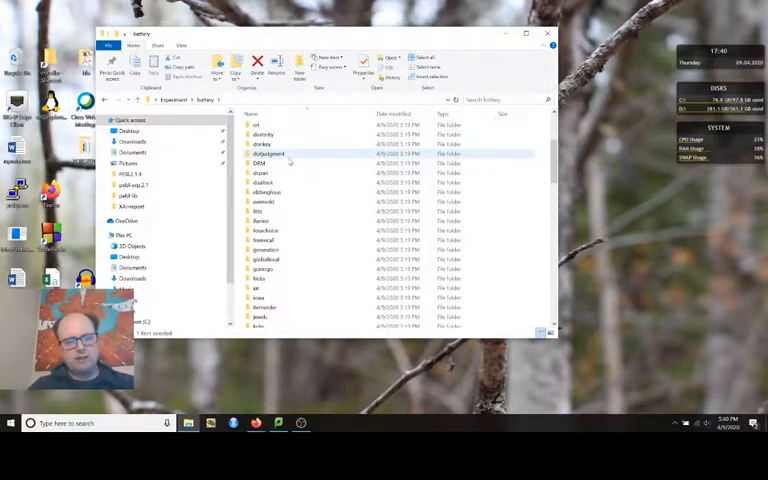
{"action": "scroll", "scroll_direction": "up", "scroll_amount": 3}
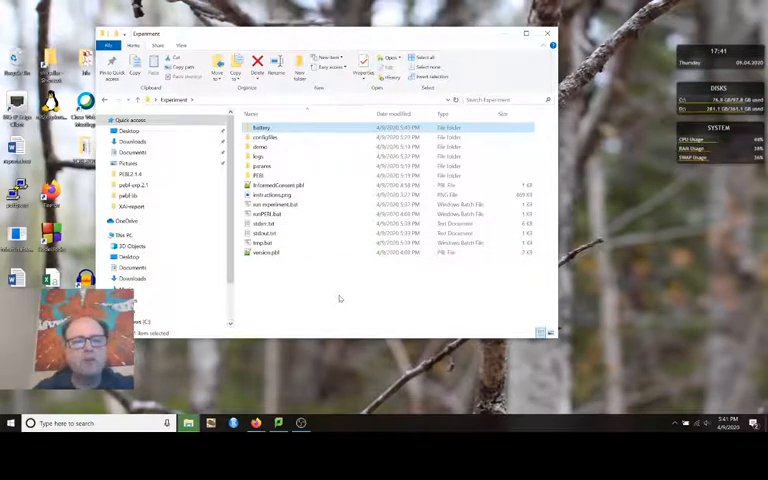
{"action": "left_click", "coordinate": [262, 128]}
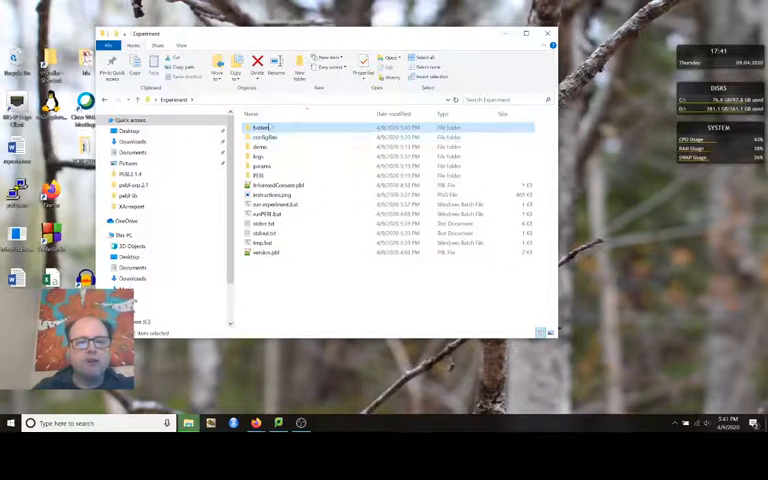
{"action": "double_click", "coordinate": [262, 128]}
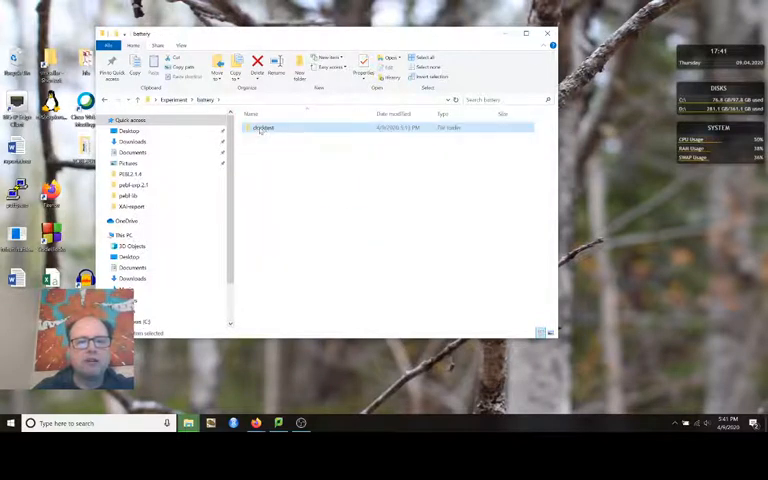
{"action": "double_click", "coordinate": [262, 128]}
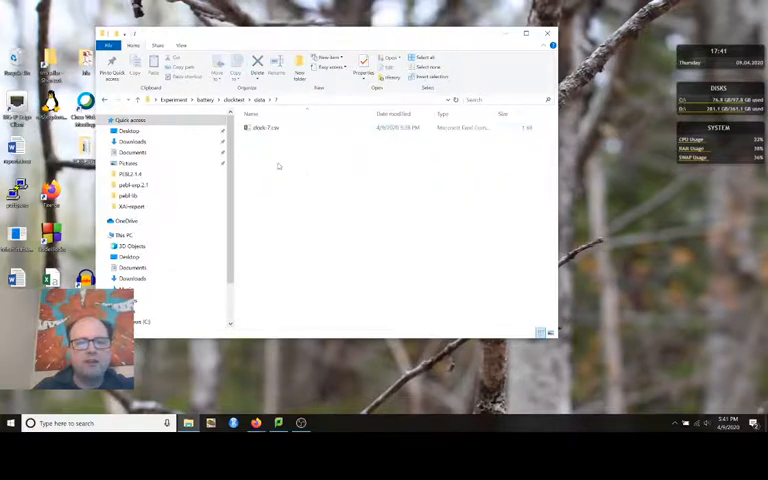
{"action": "left_click", "coordinate": [264, 128]}
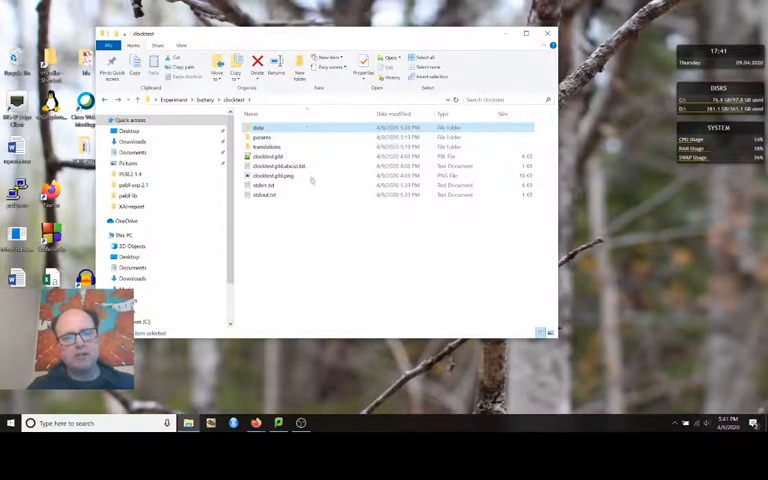
- Return to the Experiment folder's top-level listing and look over its files
{"action": "left_click", "coordinate": [172, 100]}
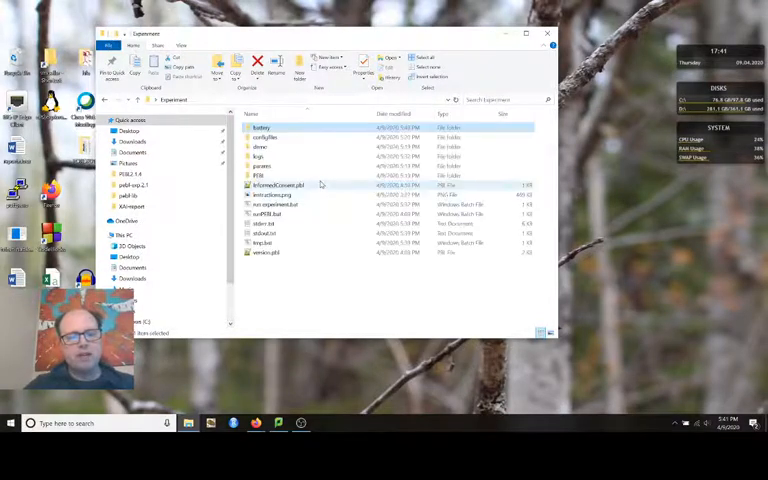
{"action": "left_click", "coordinate": [284, 148]}
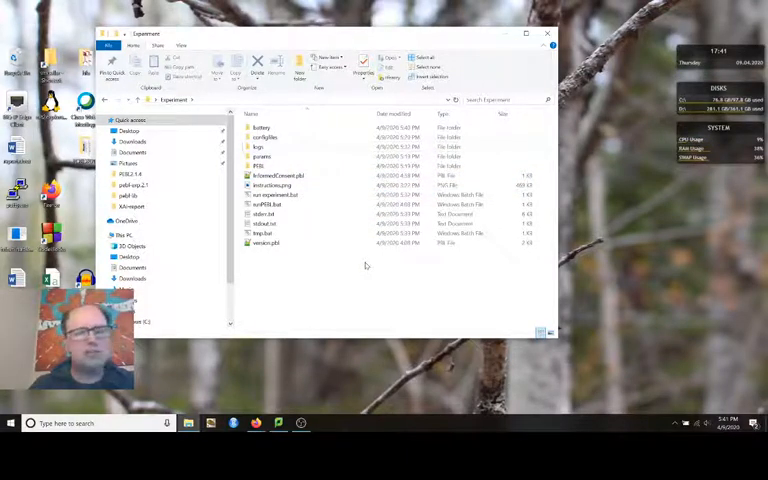
{"action": "mouse_move", "coordinate": [392, 272]}
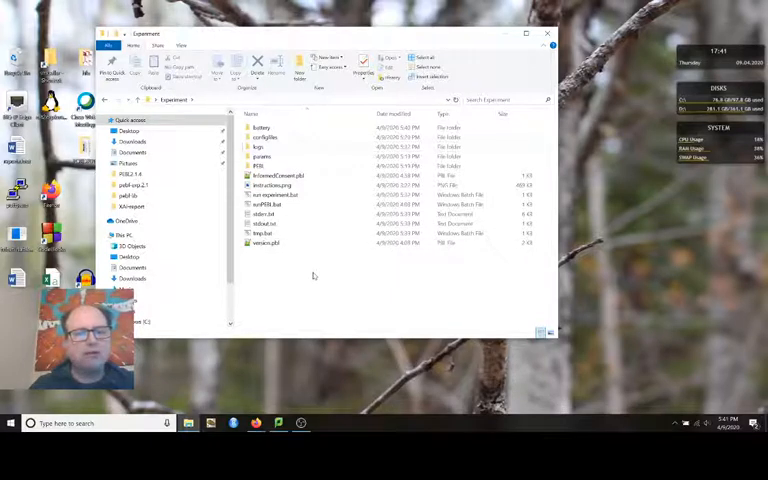
{"action": "left_click", "coordinate": [278, 176]}
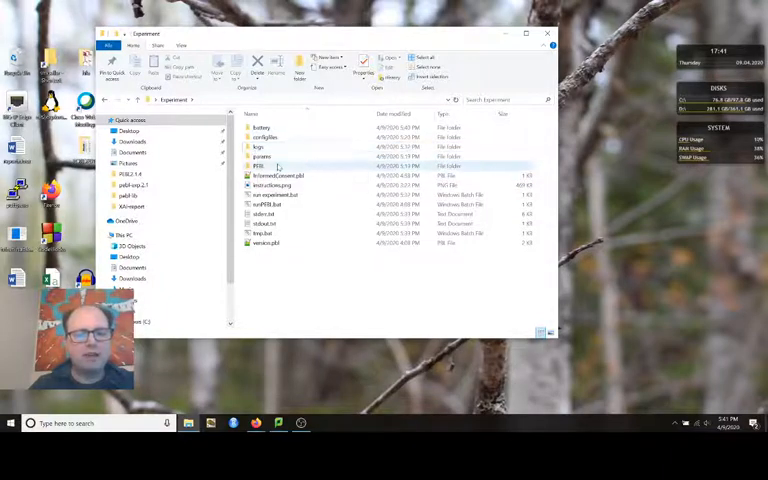
{"action": "mouse_move", "coordinate": [262, 166]}
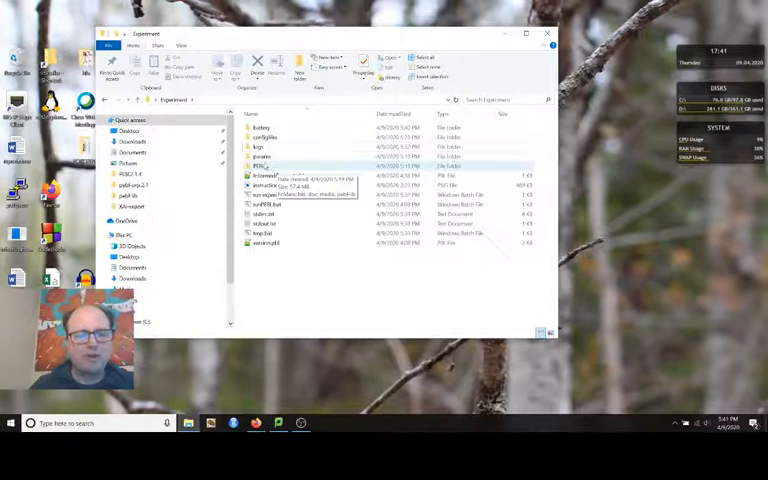
- Browse the fonts inside PEBL's media folder, then go to the Desktop folder
{"action": "double_click", "coordinate": [260, 166]}
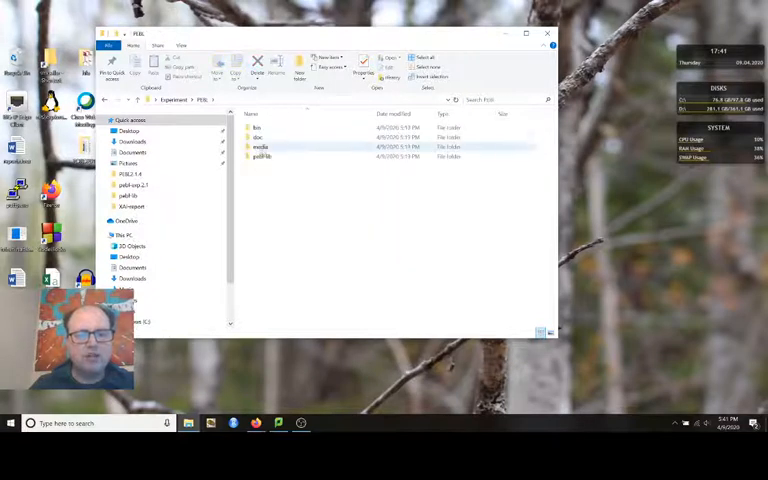
{"action": "double_click", "coordinate": [260, 148]}
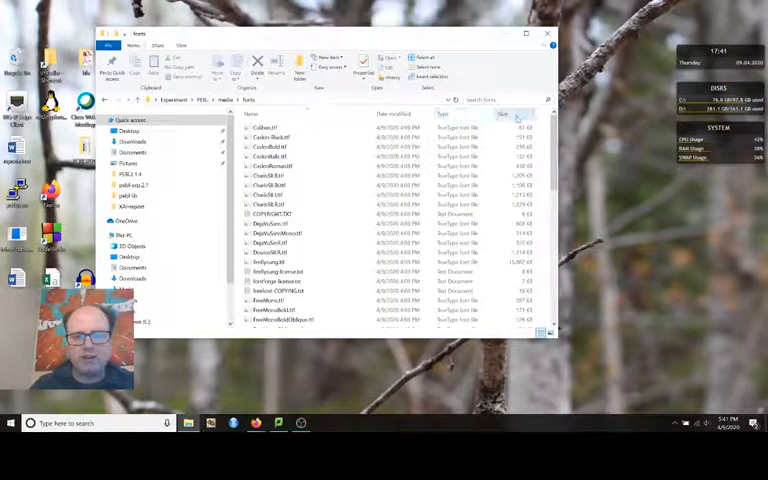
{"action": "scroll", "scroll_direction": "down", "scroll_amount": 3}
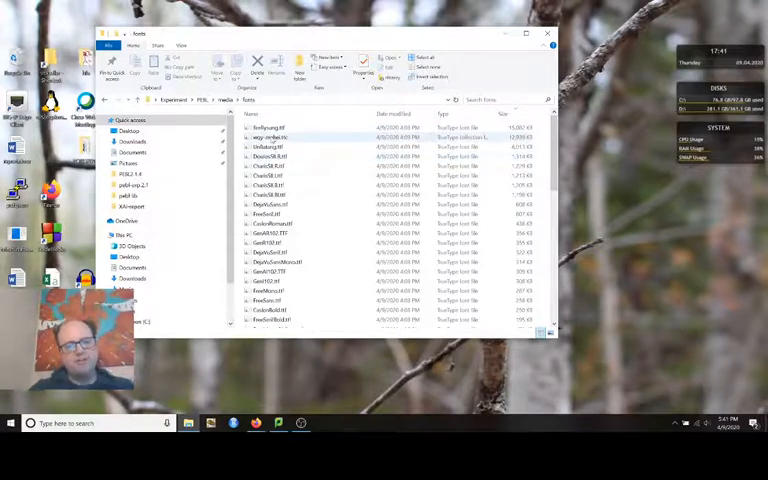
{"action": "mouse_move", "coordinate": [270, 138]}
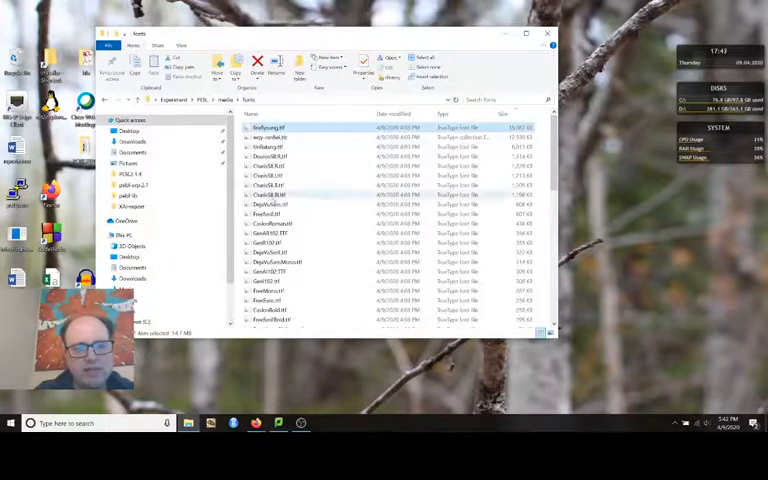
{"action": "mouse_move", "coordinate": [270, 204]}
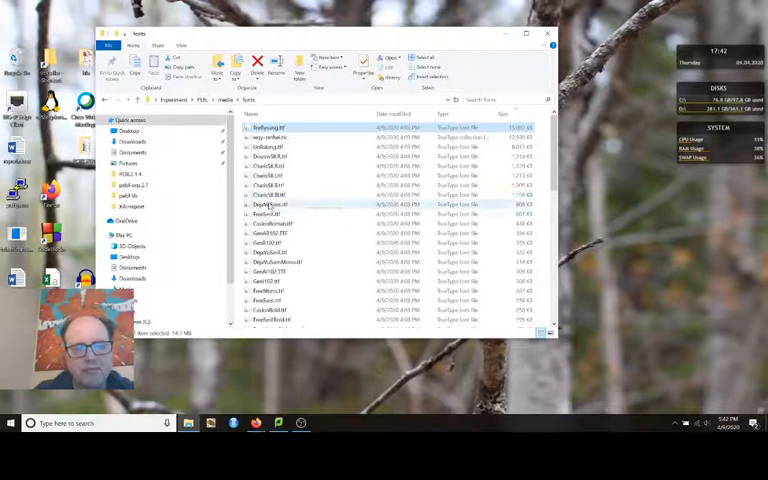
{"action": "scroll", "scroll_direction": "down", "scroll_amount": 3}
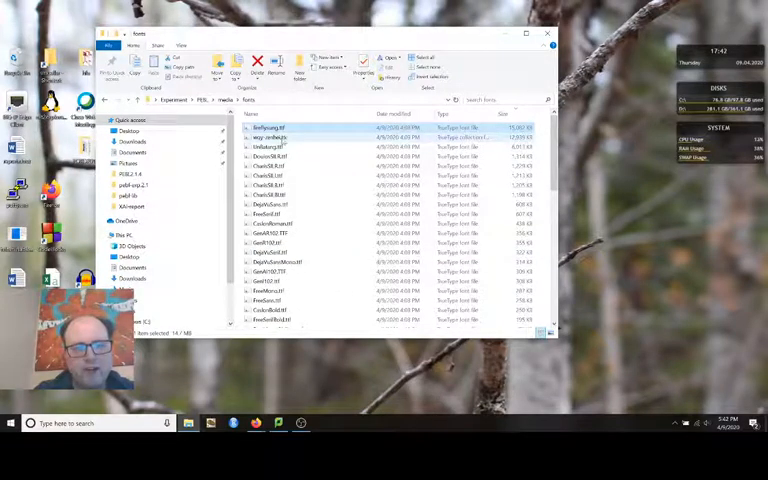
{"action": "mouse_move", "coordinate": [278, 144]}
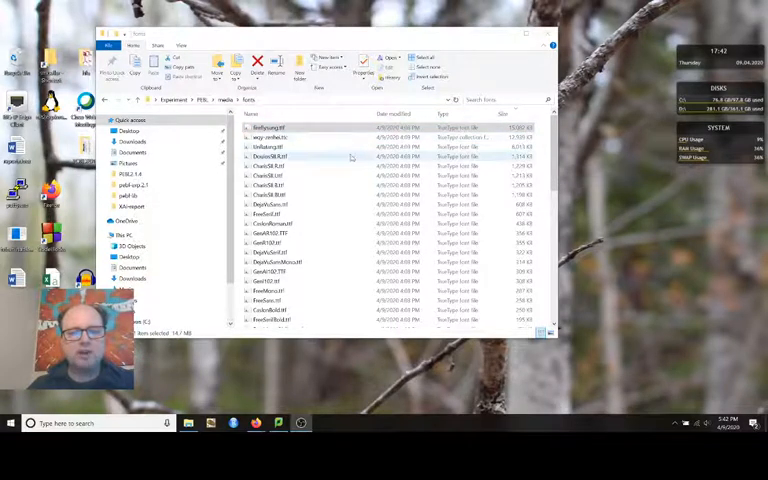
{"action": "left_click", "coordinate": [290, 128]}
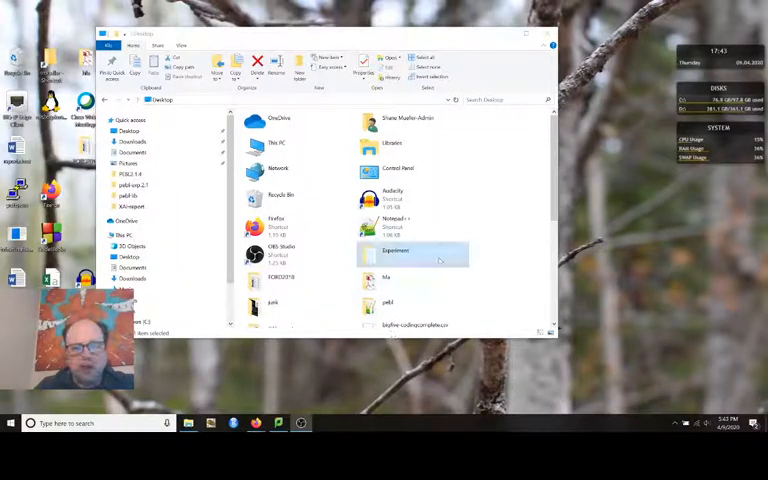
- Reopen the desktop Experiment folder and inspect its script and image files
{"action": "double_click", "coordinate": [396, 252]}
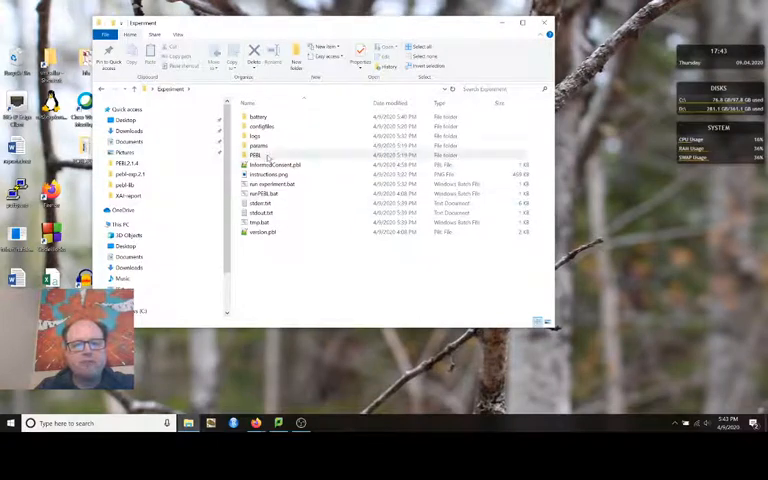
{"action": "left_click", "coordinate": [264, 284]}
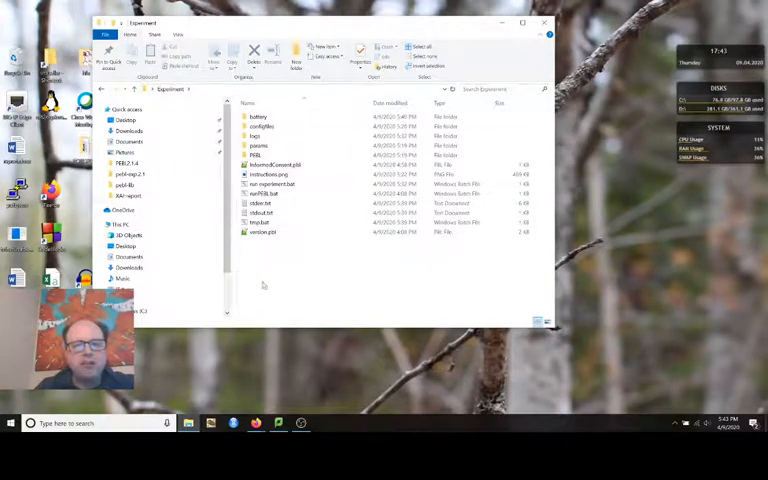
{"action": "left_click", "coordinate": [262, 192]}
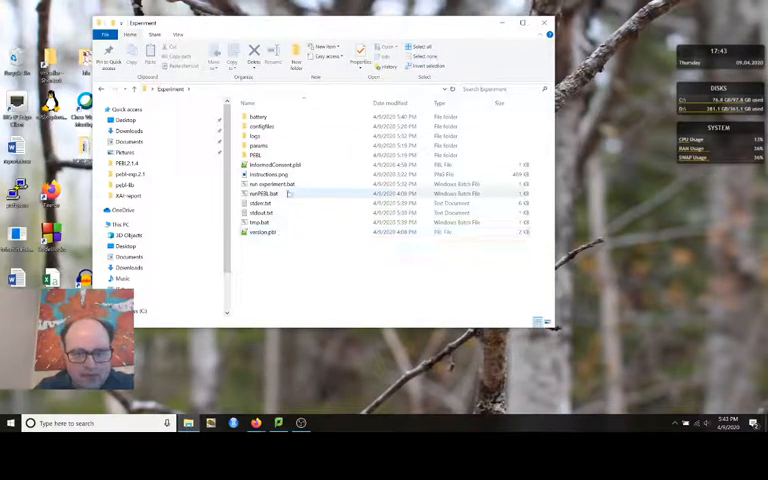
{"action": "left_click", "coordinate": [264, 192]}
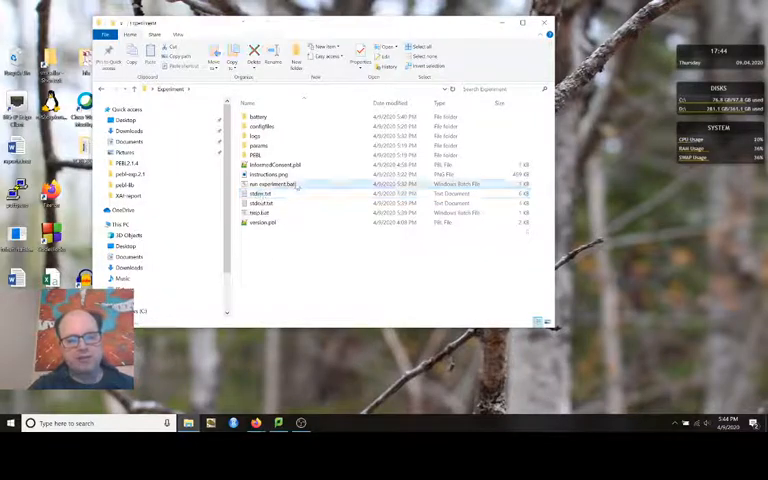
{"action": "left_click", "coordinate": [270, 184]}
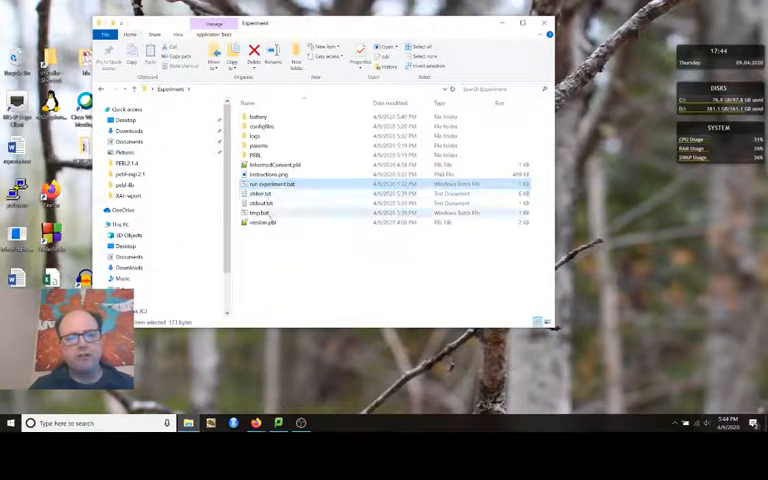
{"action": "left_click", "coordinate": [262, 212]}
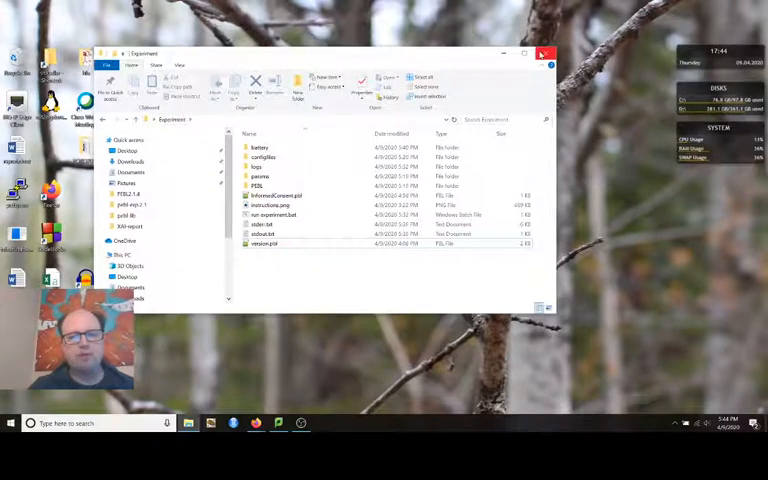
- Close Explorer and show the properties of Experiment.zip on the desktop
{"action": "left_click", "coordinate": [546, 54]}
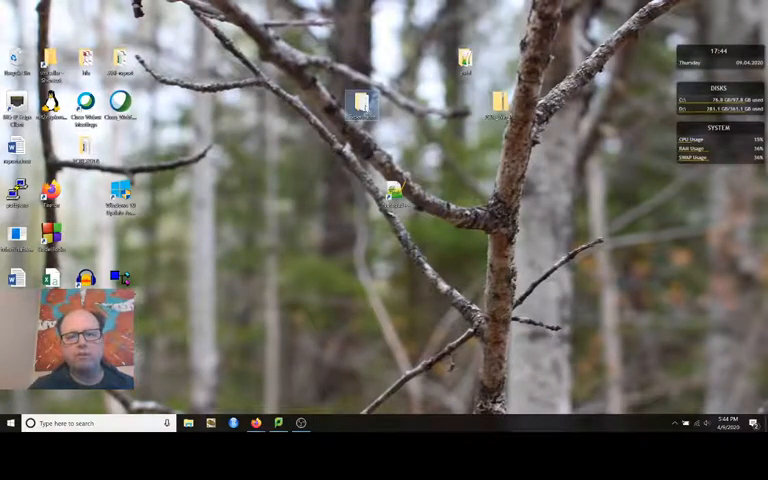
{"action": "right_click", "coordinate": [360, 104]}
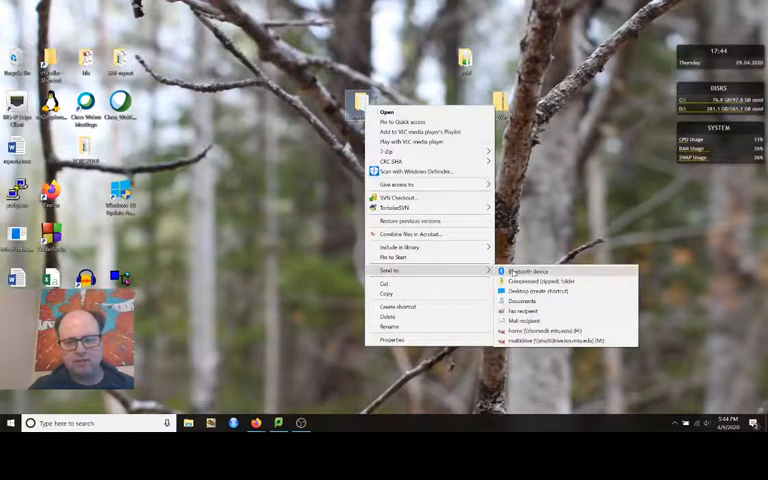
{"action": "mouse_move", "coordinate": [544, 280]}
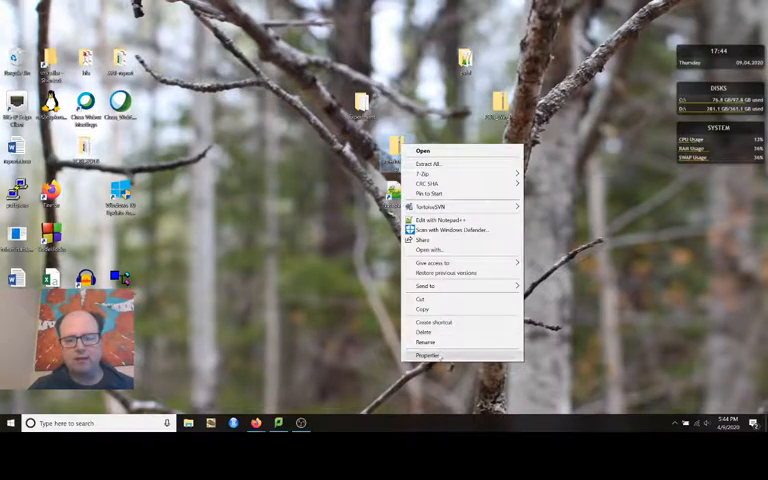
{"action": "left_click", "coordinate": [426, 356]}
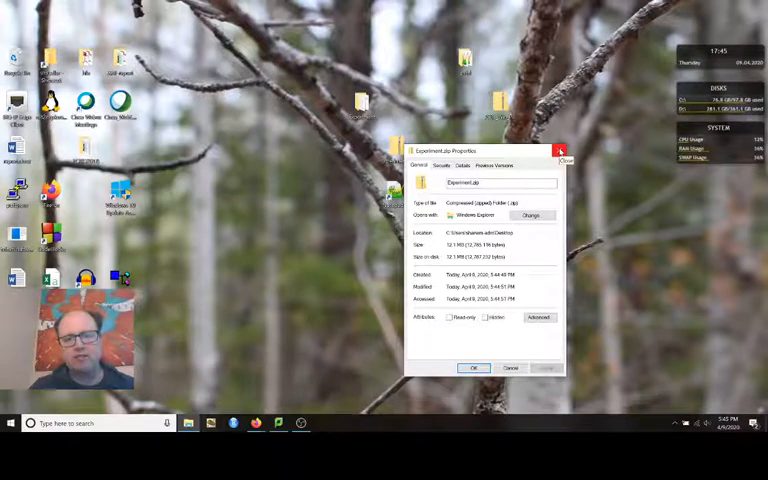
- Close the Experiment.zip Properties dialog
{"action": "left_click", "coordinate": [560, 152]}
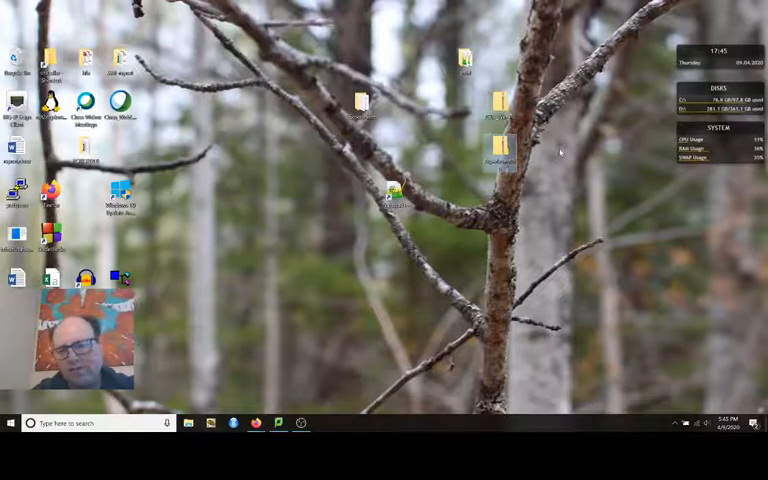
{"action": "mouse_move", "coordinate": [604, 104]}
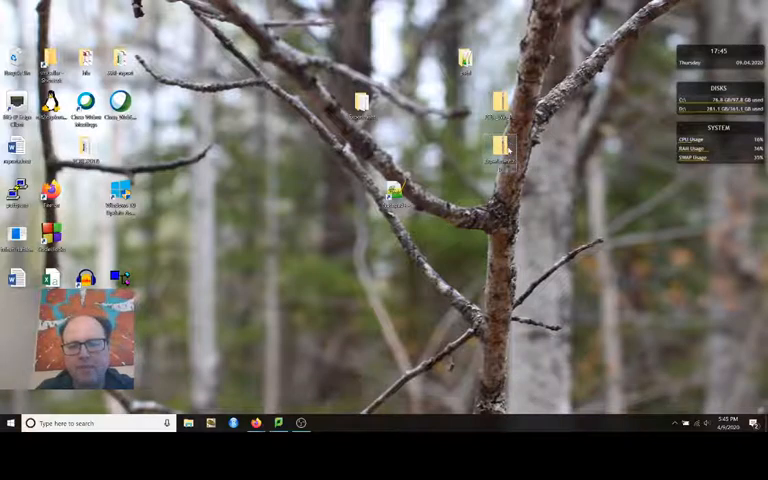
{"action": "mouse_move", "coordinate": [496, 158]}
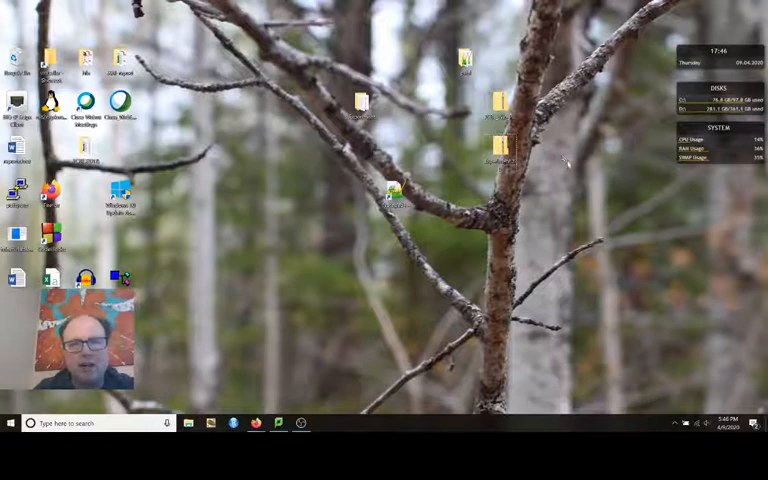
{"action": "mouse_move", "coordinate": [550, 156]}
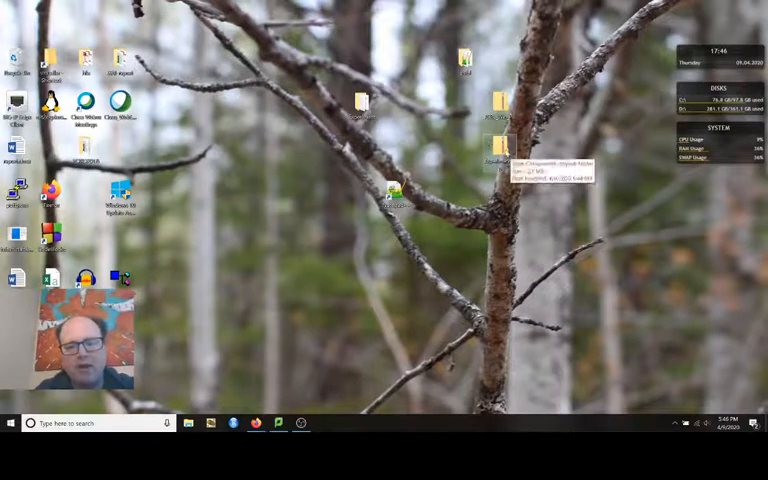
- Extract Experiment.zip into the Desktop\Experiment destination folder
{"action": "right_click", "coordinate": [500, 144]}
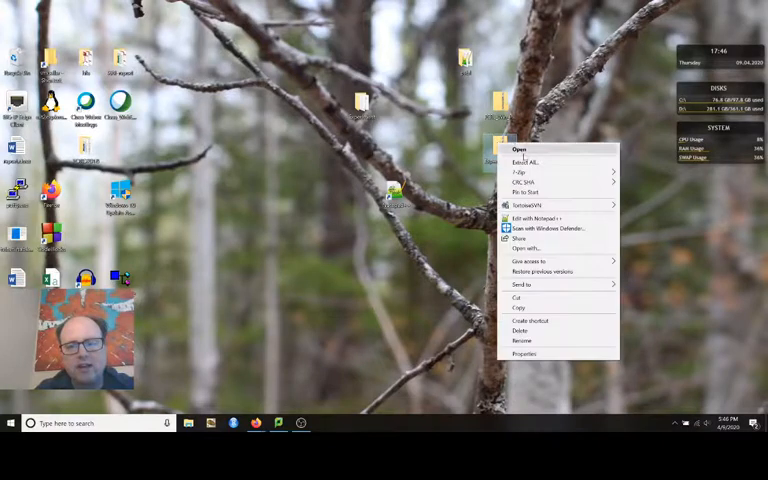
{"action": "mouse_move", "coordinate": [540, 172]}
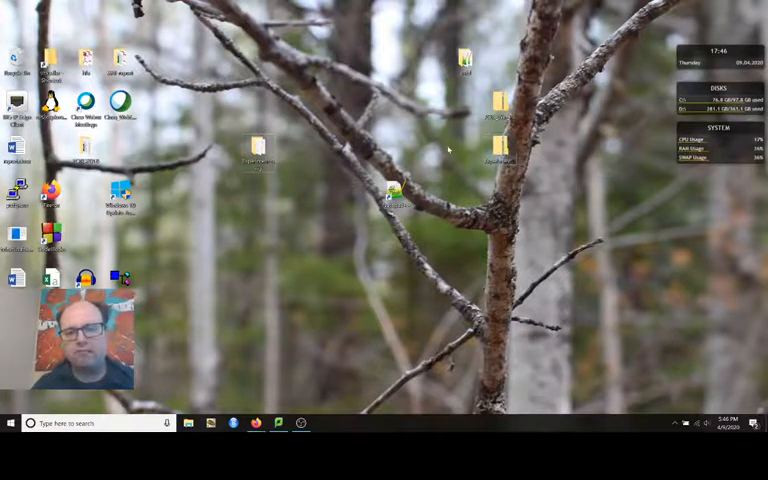
{"action": "right_click", "coordinate": [464, 150]}
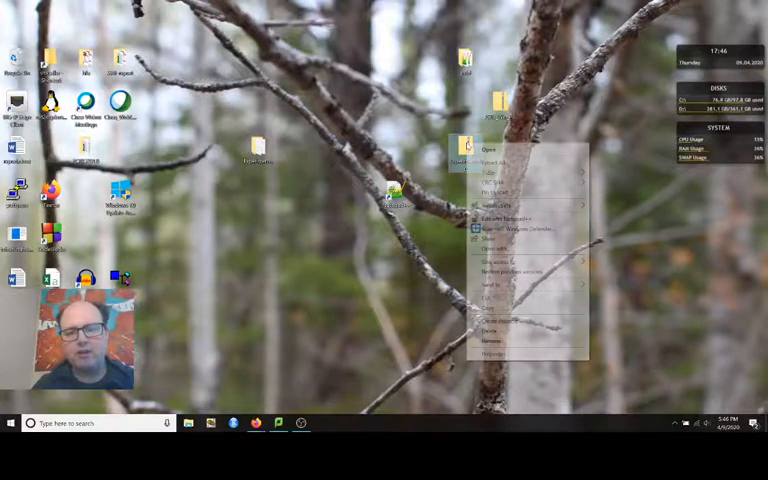
{"action": "left_click", "coordinate": [494, 212]}
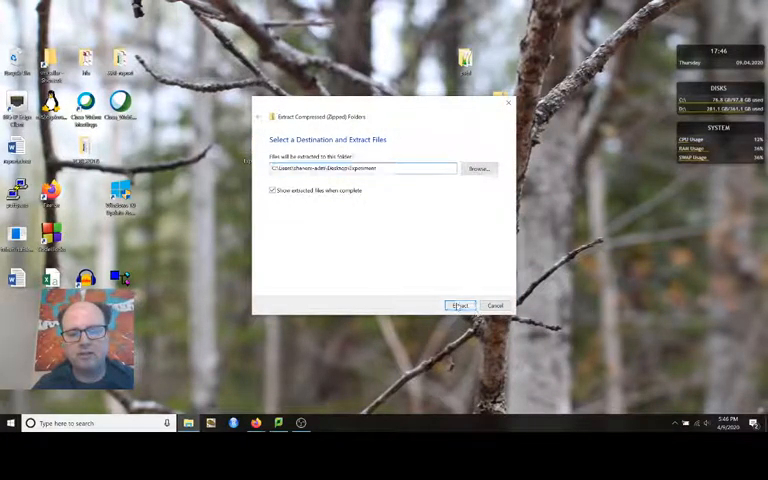
{"action": "left_click", "coordinate": [460, 304]}
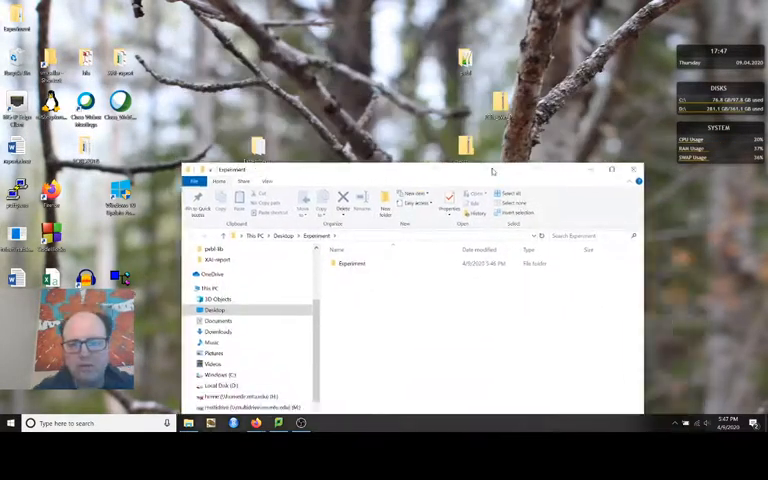
{"action": "left_click", "coordinate": [634, 168]}
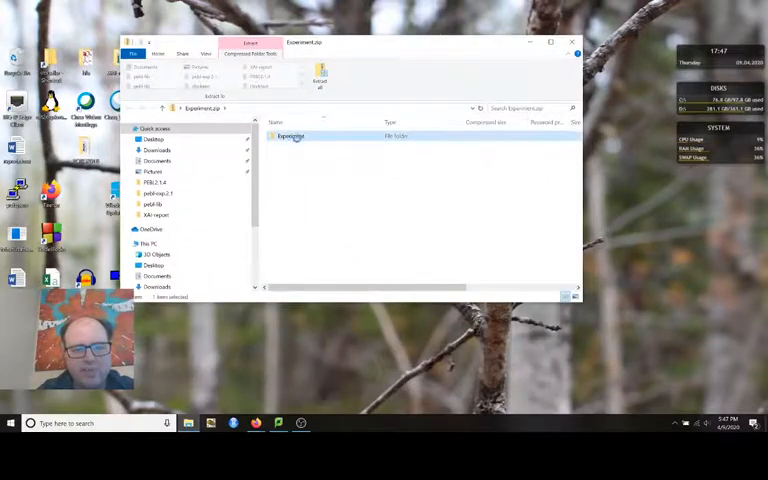
{"action": "double_click", "coordinate": [290, 136]}
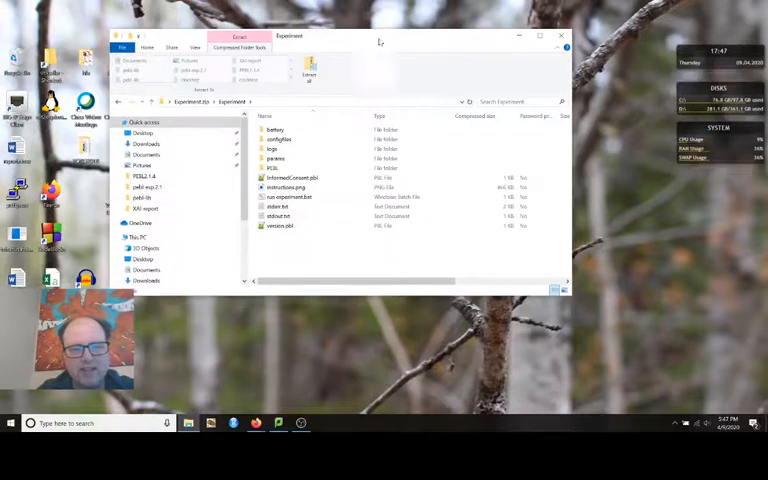
{"action": "left_click", "coordinate": [290, 196]}
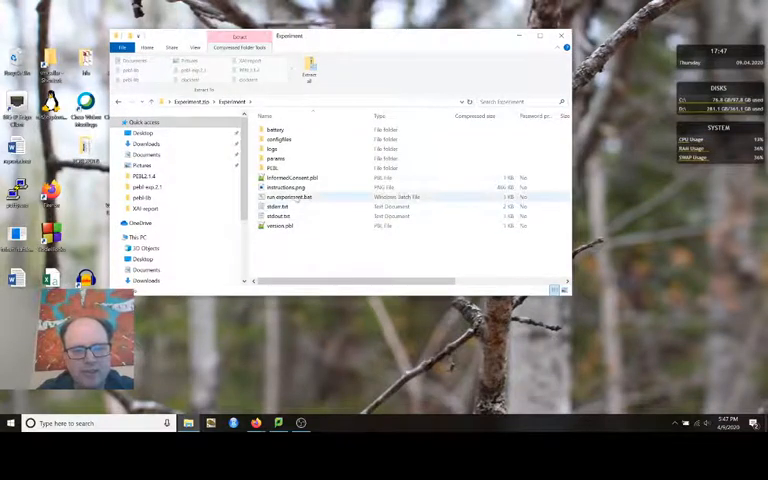
{"action": "double_click", "coordinate": [290, 196]}
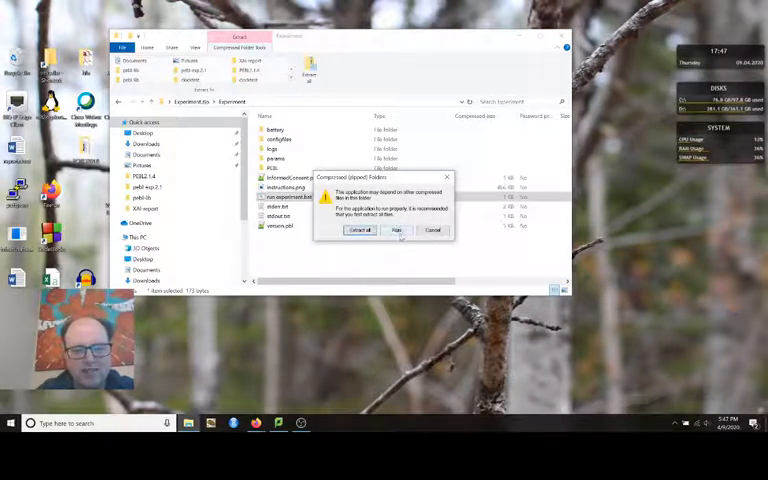
{"action": "left_click", "coordinate": [396, 230]}
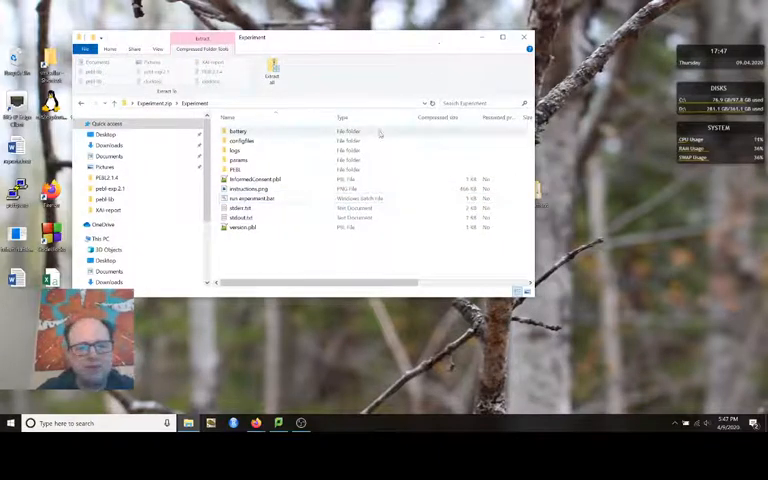
{"action": "left_click", "coordinate": [252, 198]}
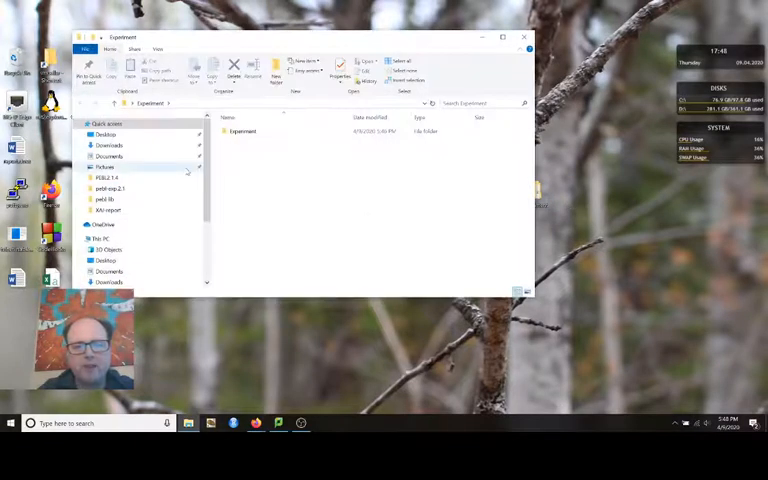
{"action": "double_click", "coordinate": [242, 132]}
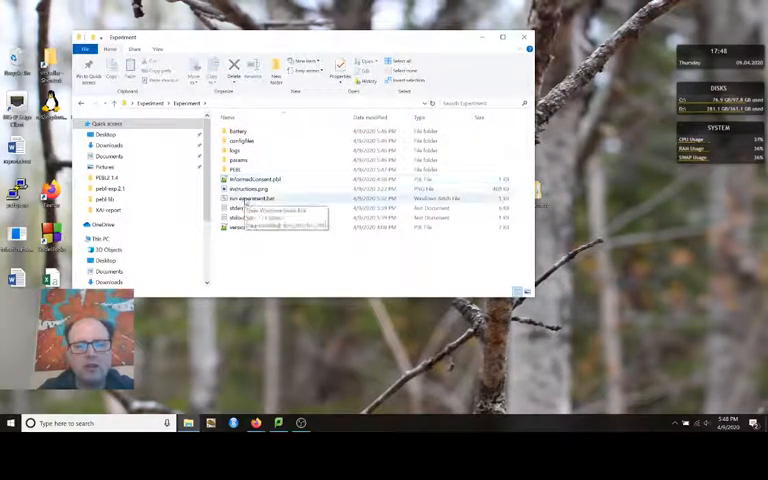
- Launch the Personality Experiment Launcher and enter participant code 0-111
{"action": "double_click", "coordinate": [254, 198]}
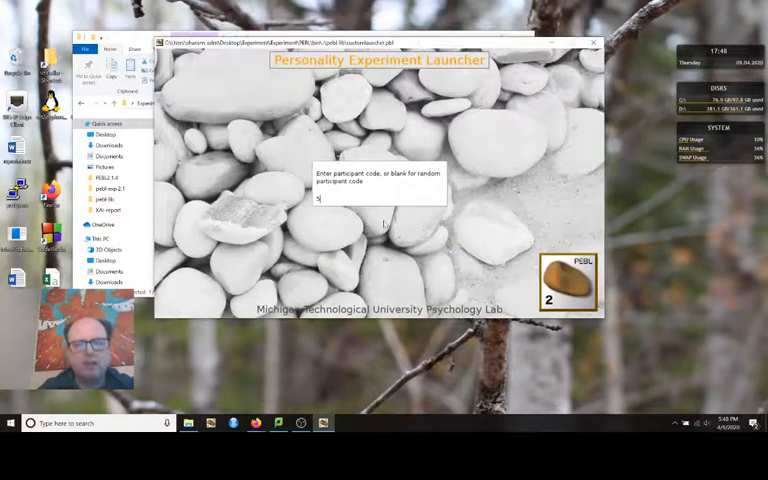
{"action": "key", "text": "Backspace"}
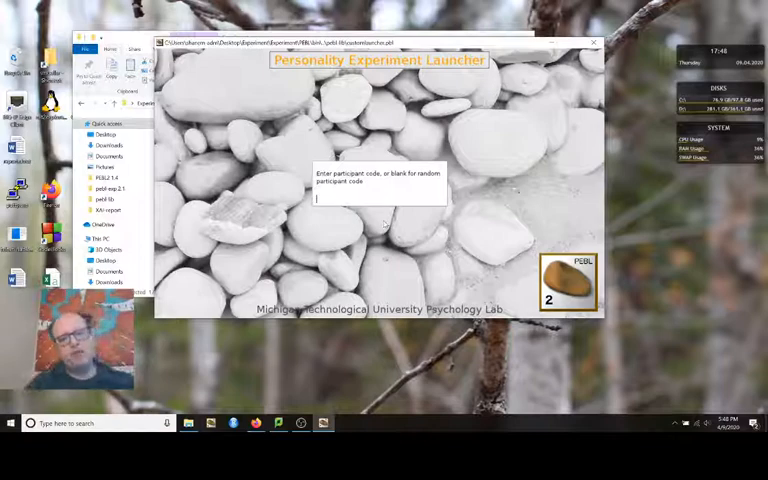
{"action": "type", "text": "0"}
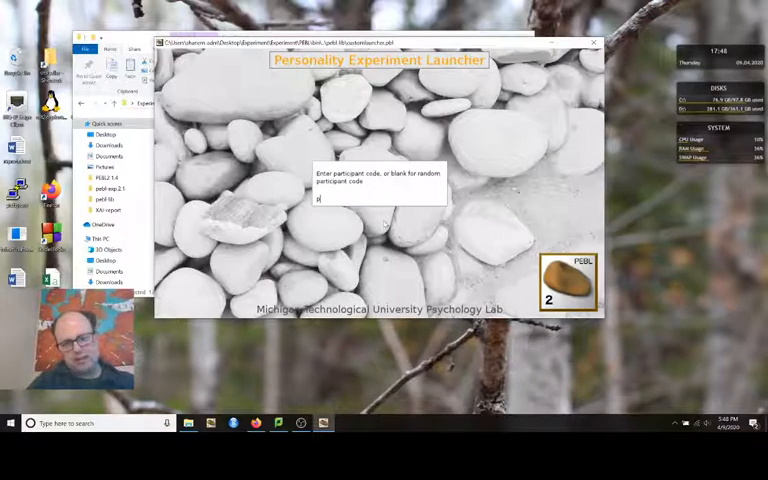
{"action": "type", "text": "-111"}
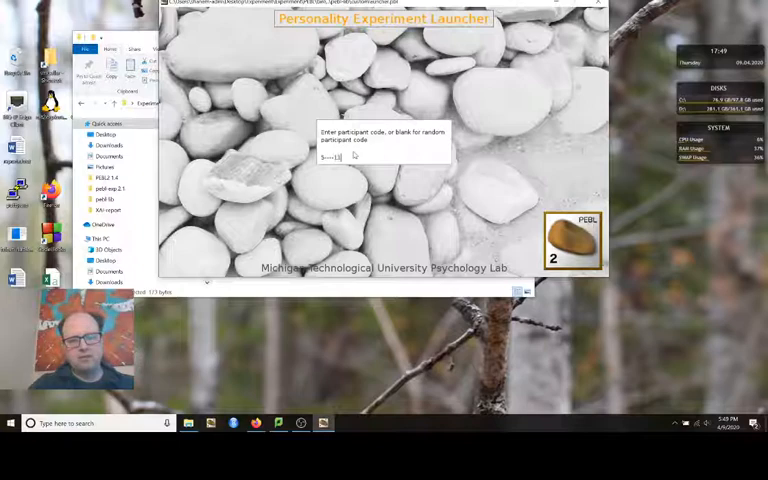
- Submit the code and continue through consent, video and info screens until DONE
{"action": "key", "text": "Return"}
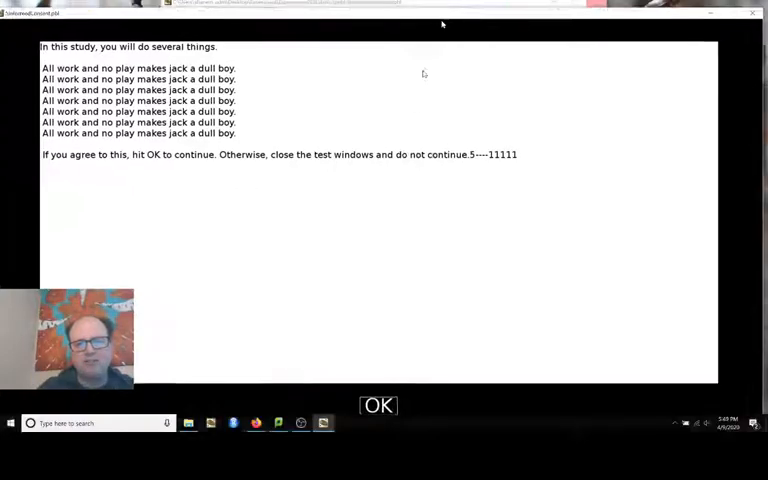
{"action": "left_click", "coordinate": [378, 404]}
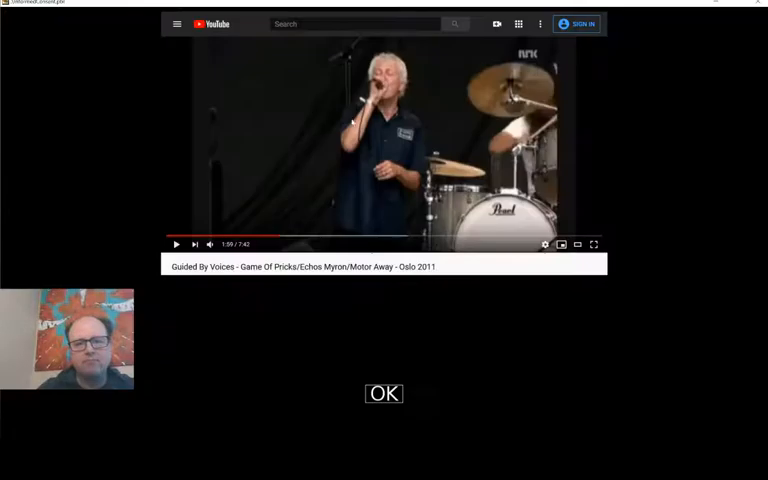
{"action": "left_click", "coordinate": [384, 392]}
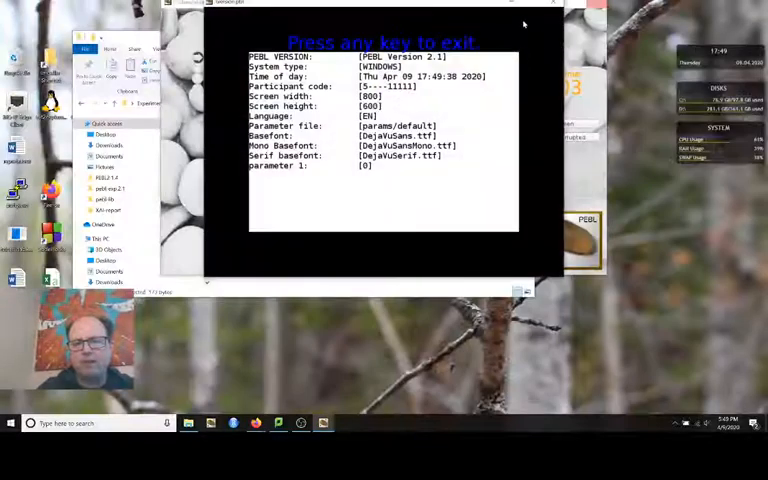
{"action": "key", "text": "space"}
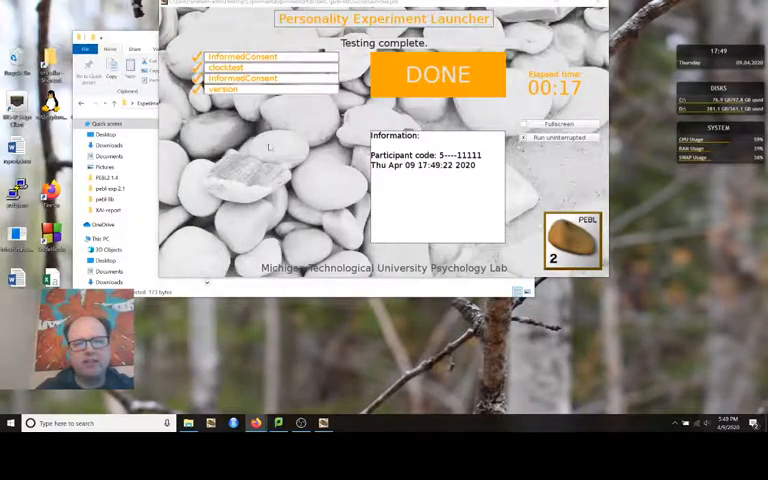